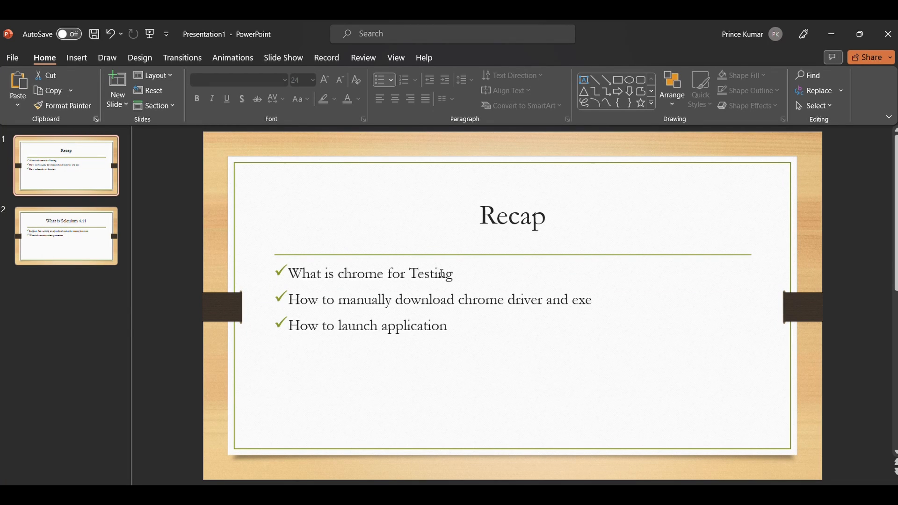
{"action": "mouse_move", "coordinate": [66, 237]}
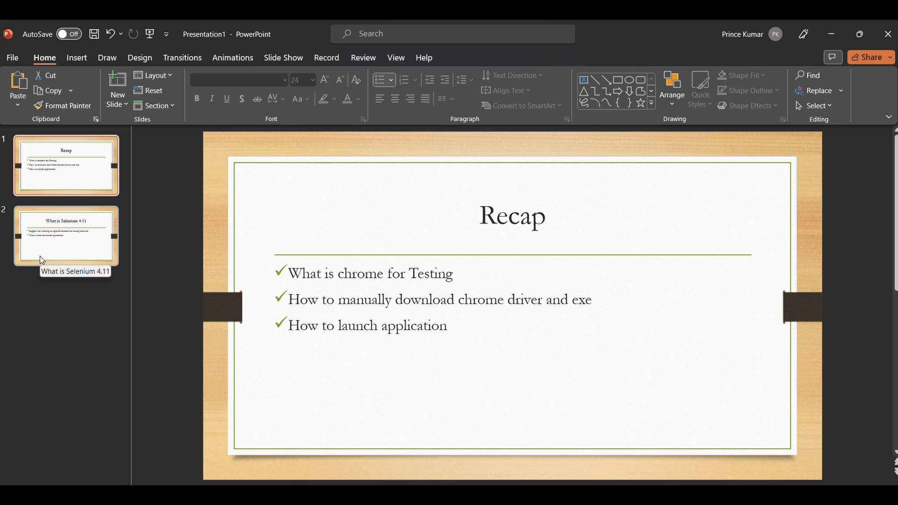
- Open the second slide, 'What is Selenium 4.11', from the slide pane
{"action": "left_click", "coordinate": [66, 235]}
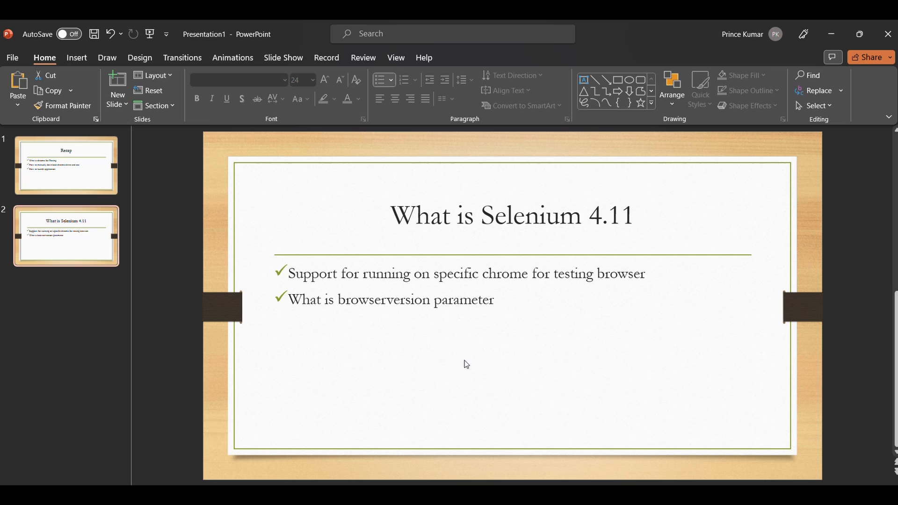
{"action": "mouse_move", "coordinate": [431, 290]}
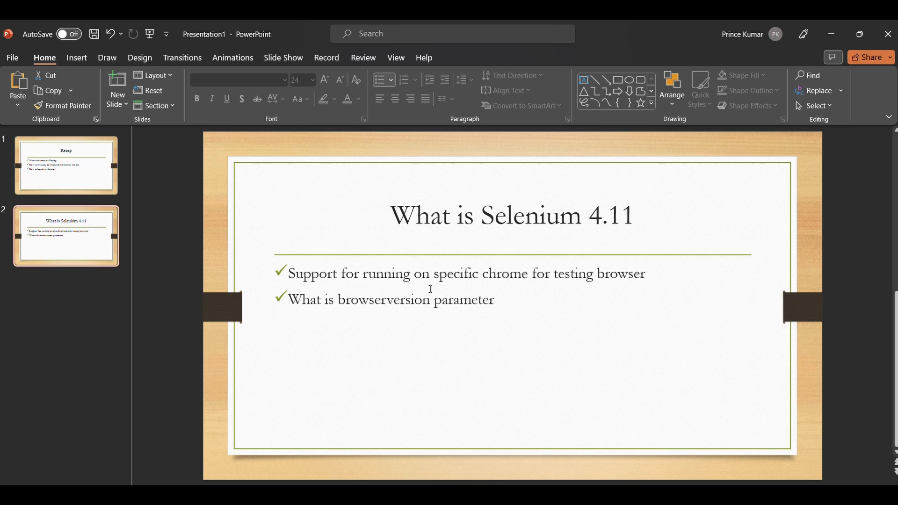
{"action": "mouse_move", "coordinate": [510, 286]}
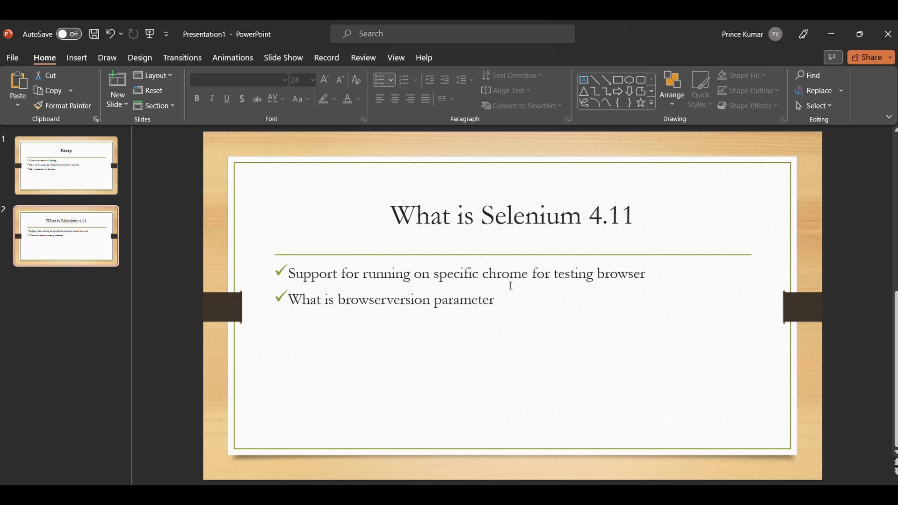
{"action": "mouse_move", "coordinate": [347, 286]}
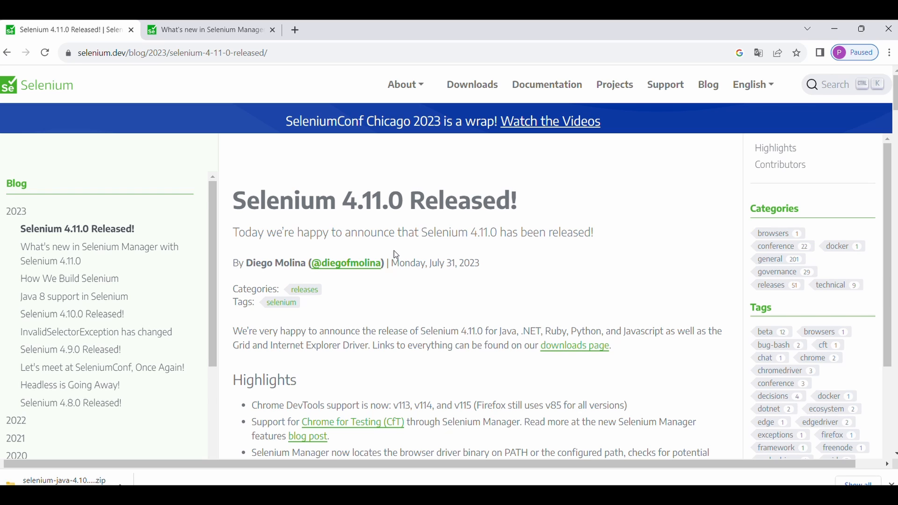
{"action": "mouse_move", "coordinate": [376, 206]}
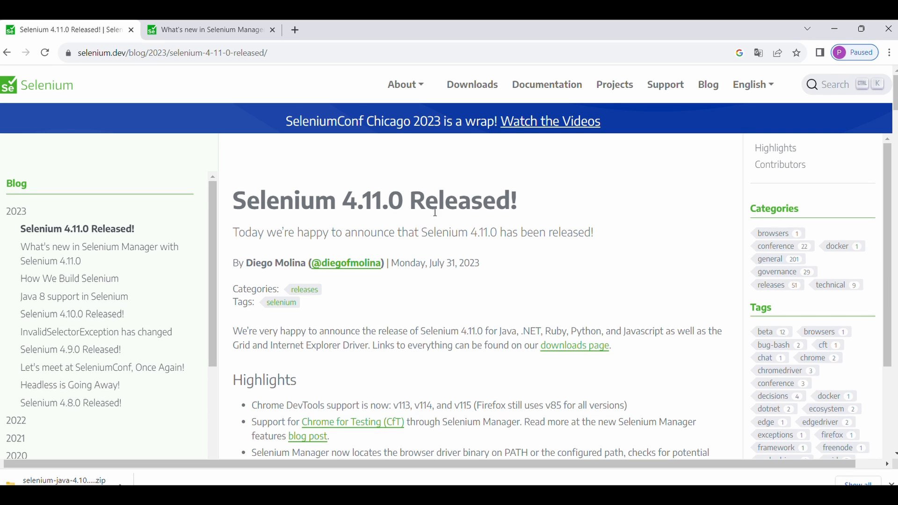
{"action": "scroll", "scroll_direction": "down", "scroll_amount": 3}
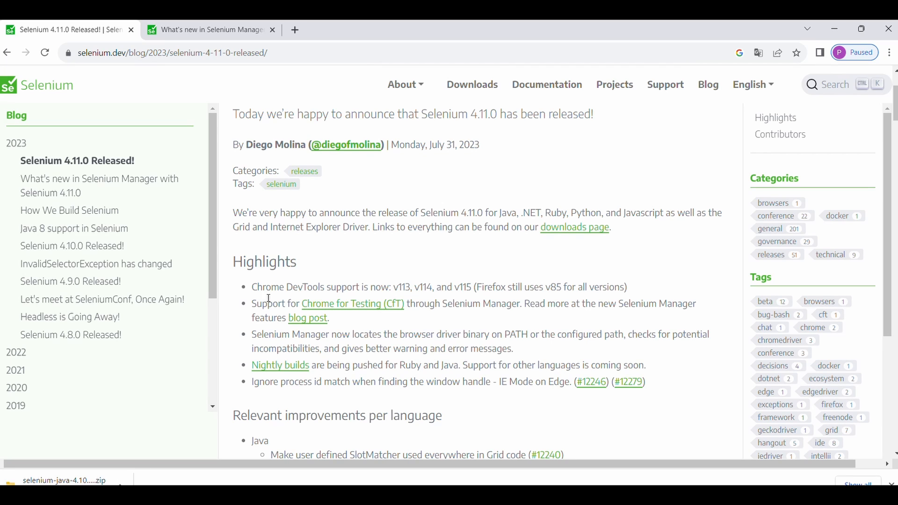
{"action": "mouse_move", "coordinate": [401, 292]}
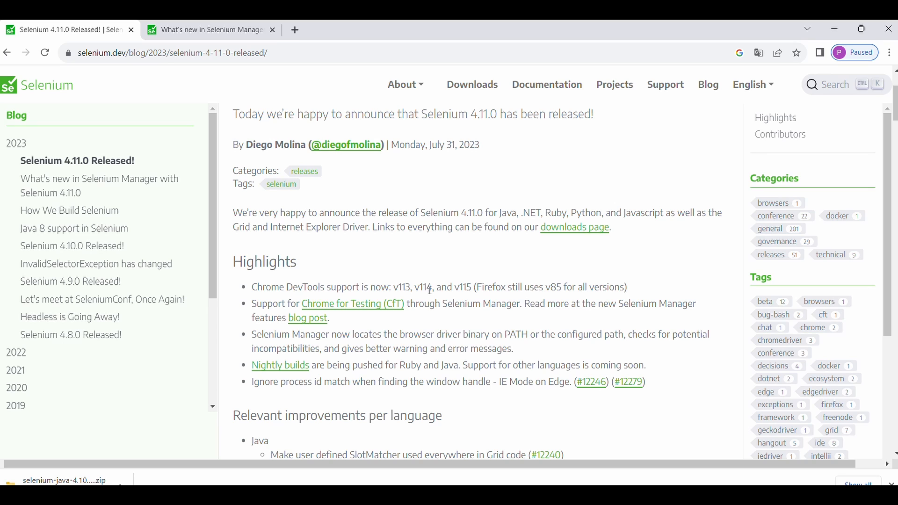
{"action": "mouse_move", "coordinate": [454, 292]}
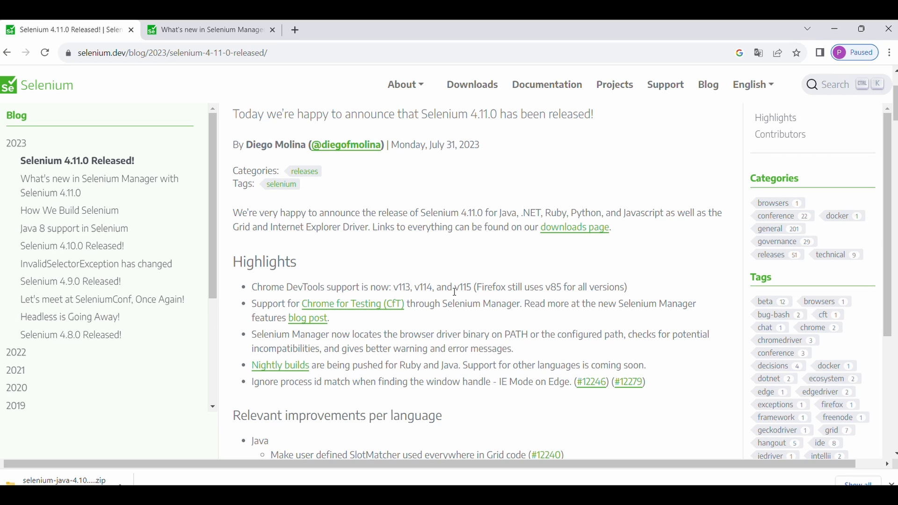
{"action": "mouse_move", "coordinate": [576, 298]}
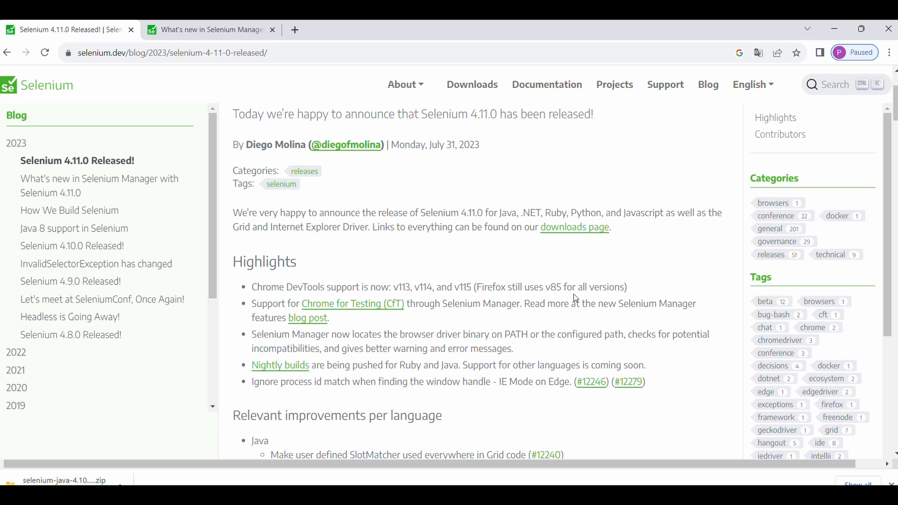
{"action": "mouse_move", "coordinate": [428, 309]}
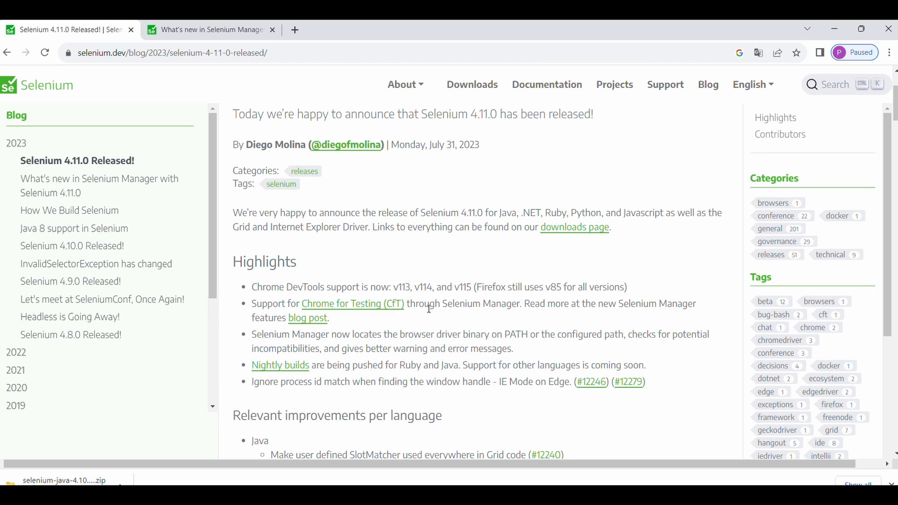
{"action": "mouse_move", "coordinate": [353, 304]}
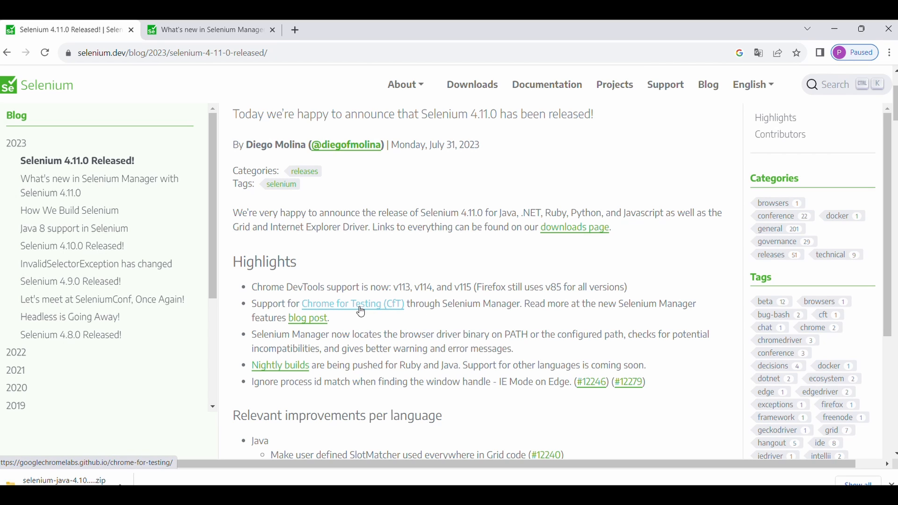
{"action": "mouse_move", "coordinate": [513, 324]}
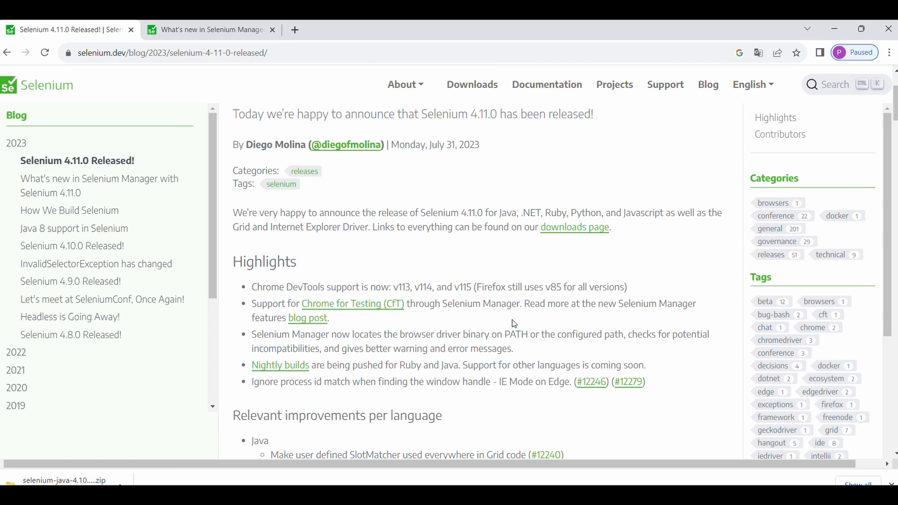
{"action": "mouse_move", "coordinate": [577, 309]}
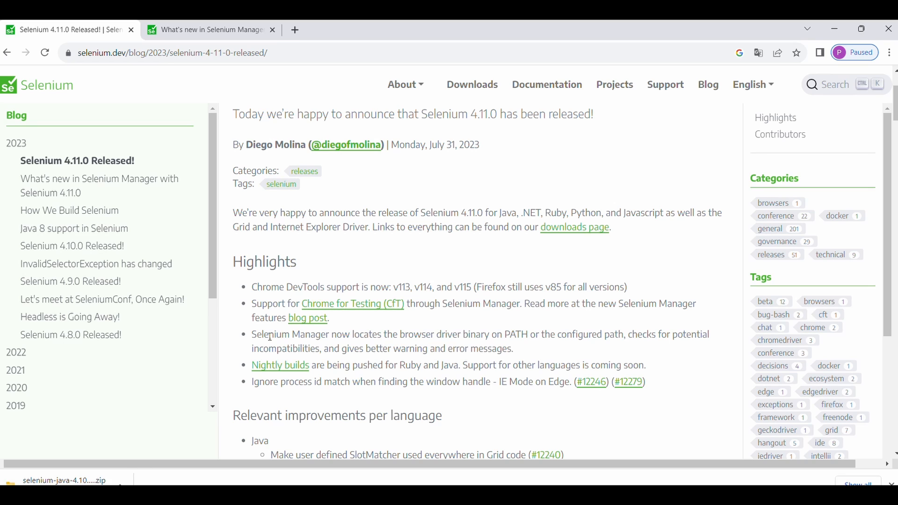
{"action": "mouse_move", "coordinate": [290, 337]}
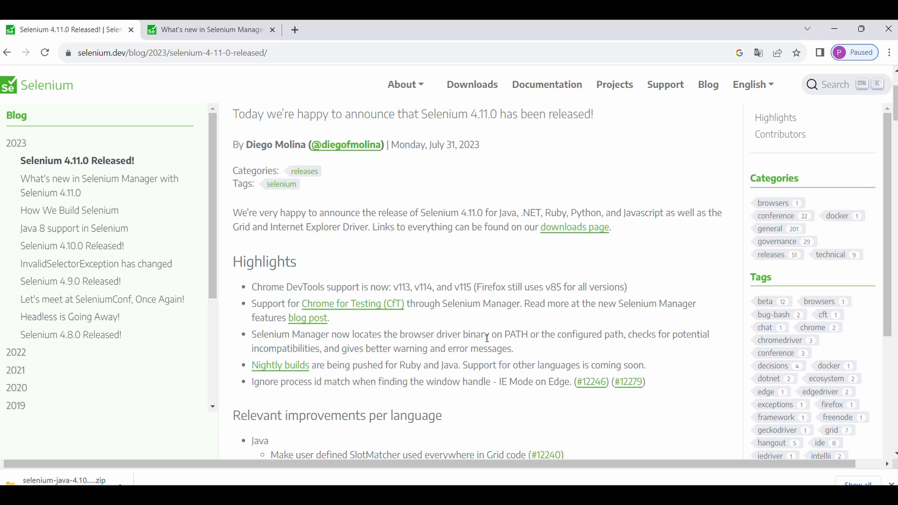
{"action": "mouse_move", "coordinate": [544, 353]}
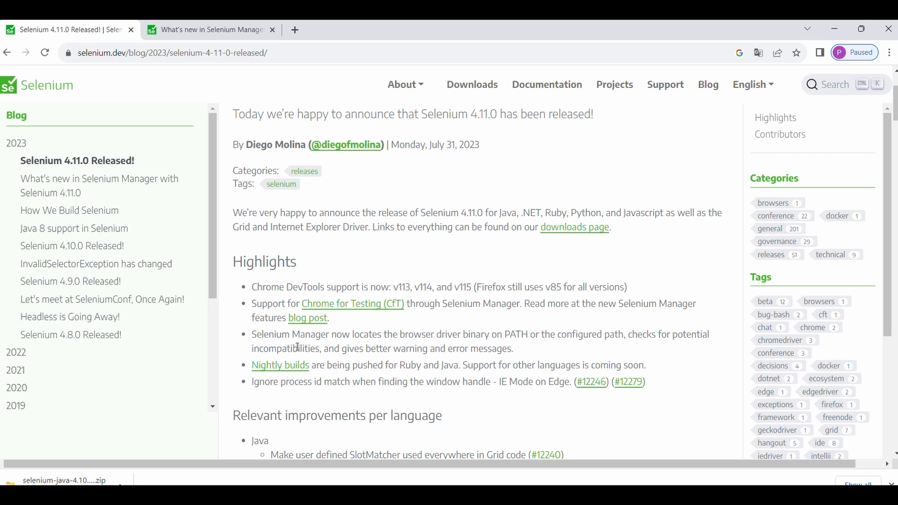
{"action": "mouse_move", "coordinate": [336, 348]}
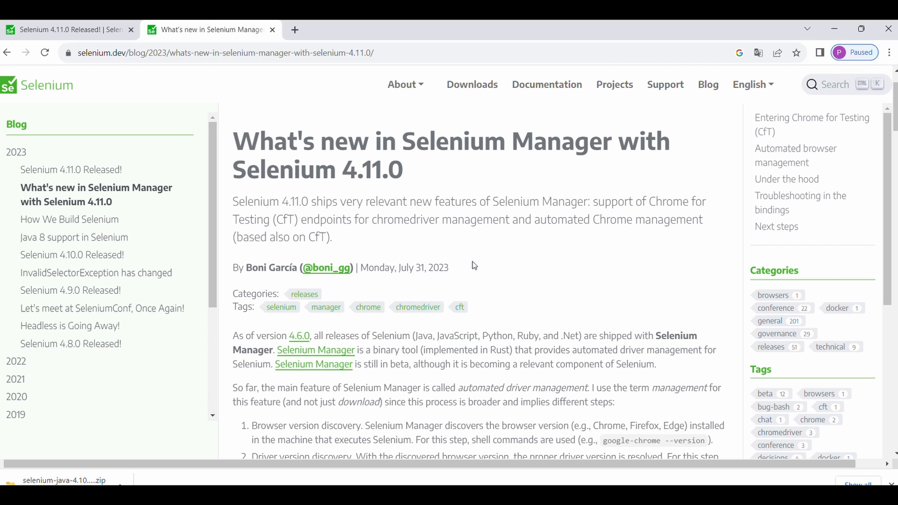
- Scroll the Selenium 4.11.0 article down to the 'Entering Chrome for Testing (CfT)' section
{"action": "scroll", "scroll_direction": "down", "scroll_amount": 3}
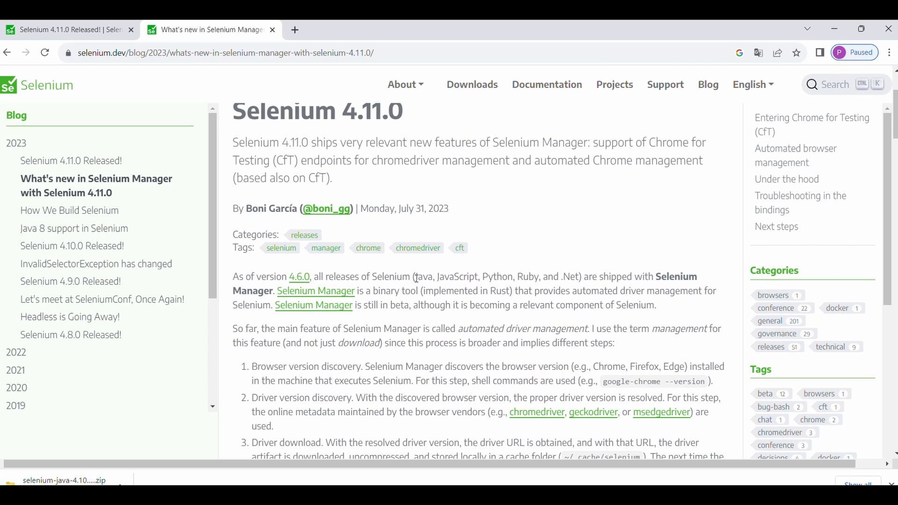
{"action": "mouse_move", "coordinate": [404, 342]}
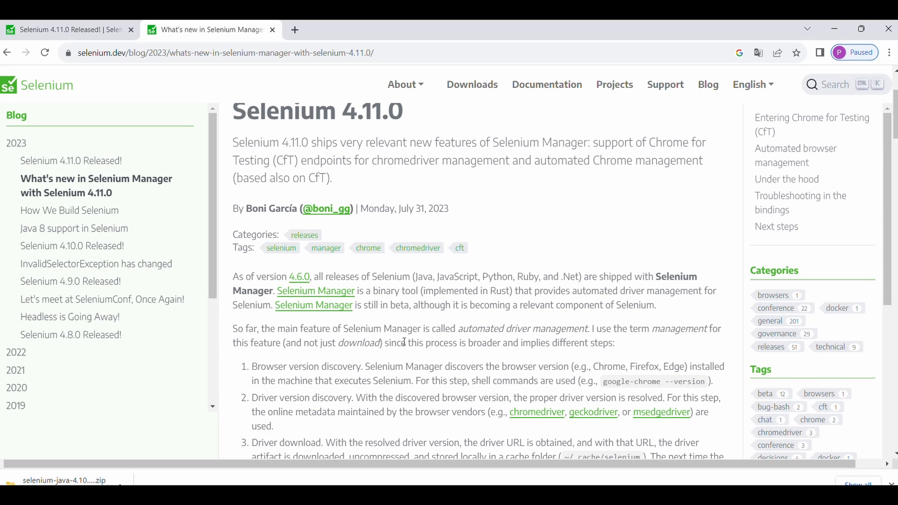
{"action": "scroll", "scroll_direction": "down", "scroll_amount": 3}
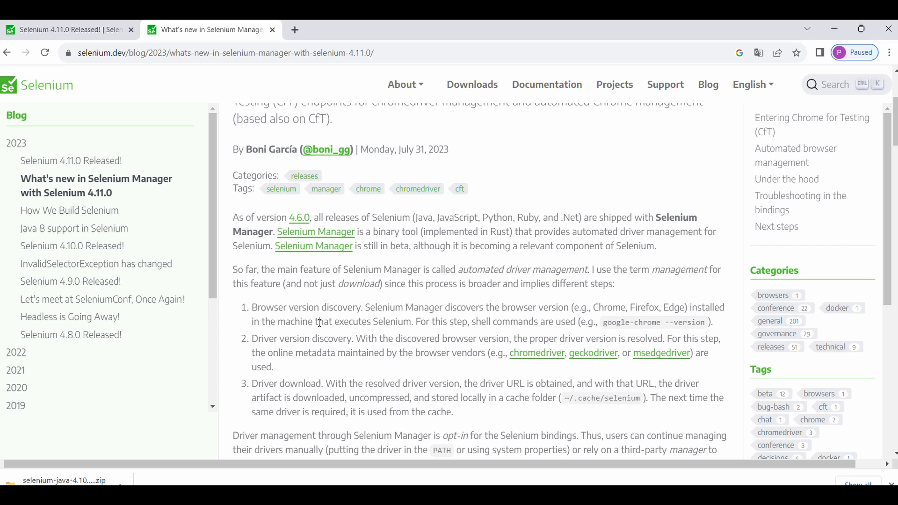
{"action": "scroll", "scroll_direction": "down", "scroll_amount": 3}
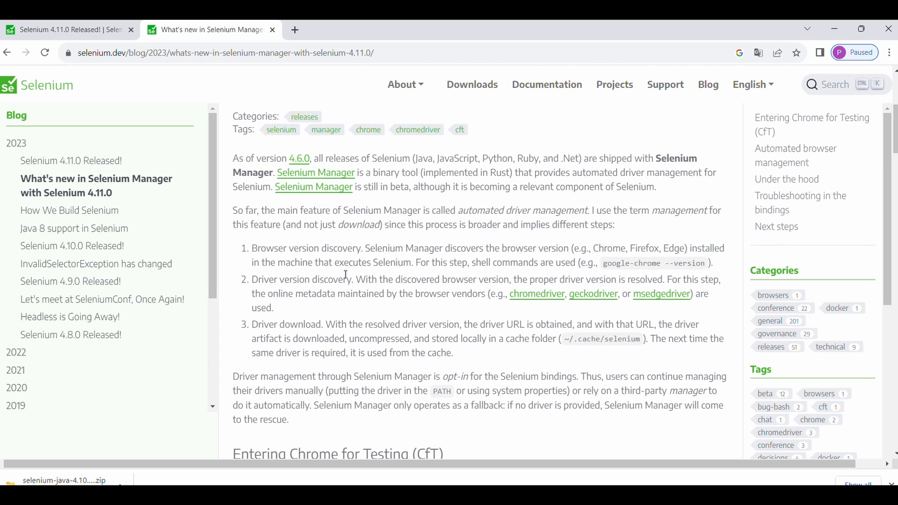
{"action": "mouse_move", "coordinate": [318, 253]}
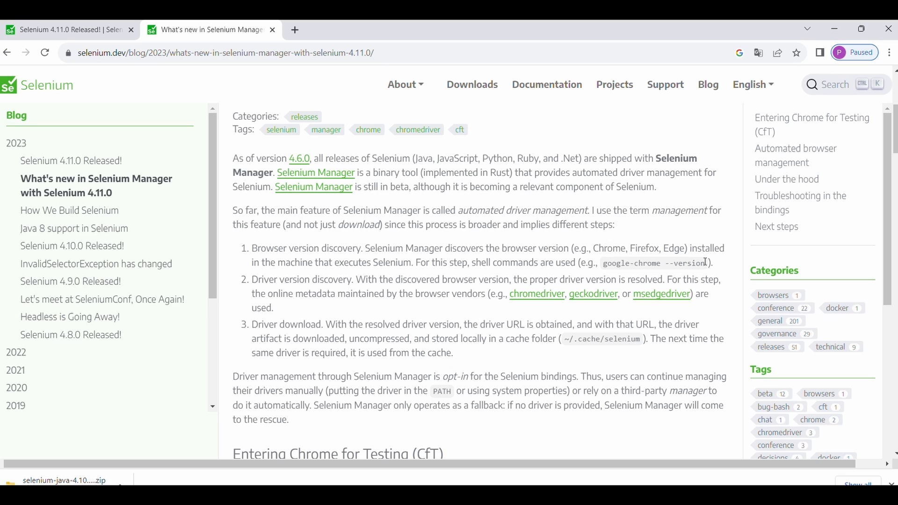
{"action": "mouse_move", "coordinate": [684, 273]}
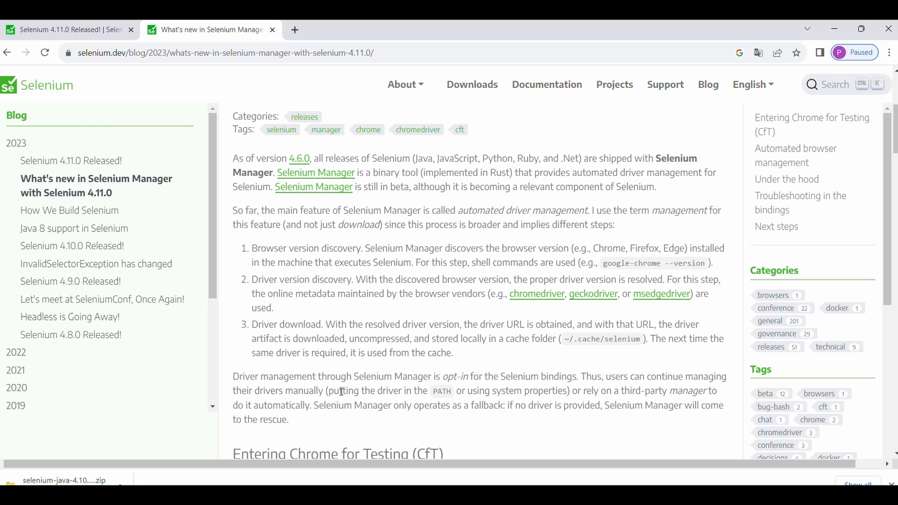
{"action": "scroll", "scroll_direction": "down", "scroll_amount": 3}
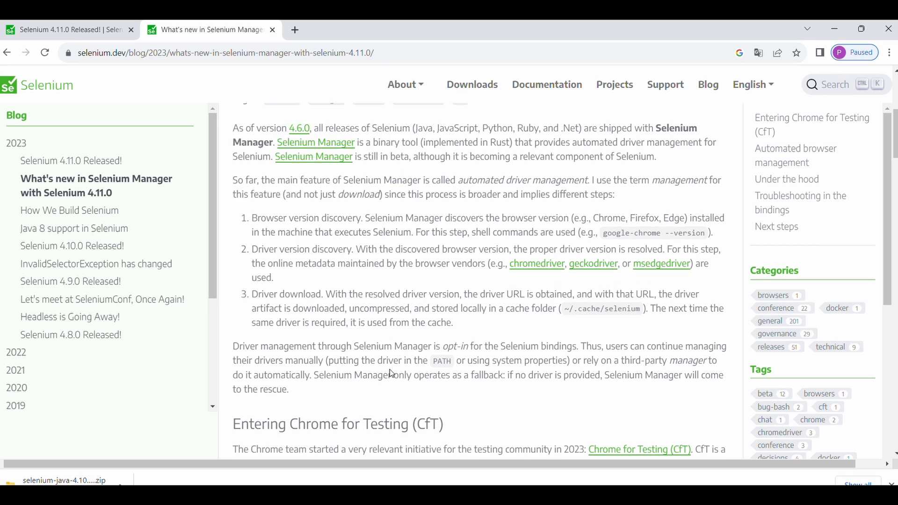
{"action": "scroll", "scroll_direction": "down", "scroll_amount": 3}
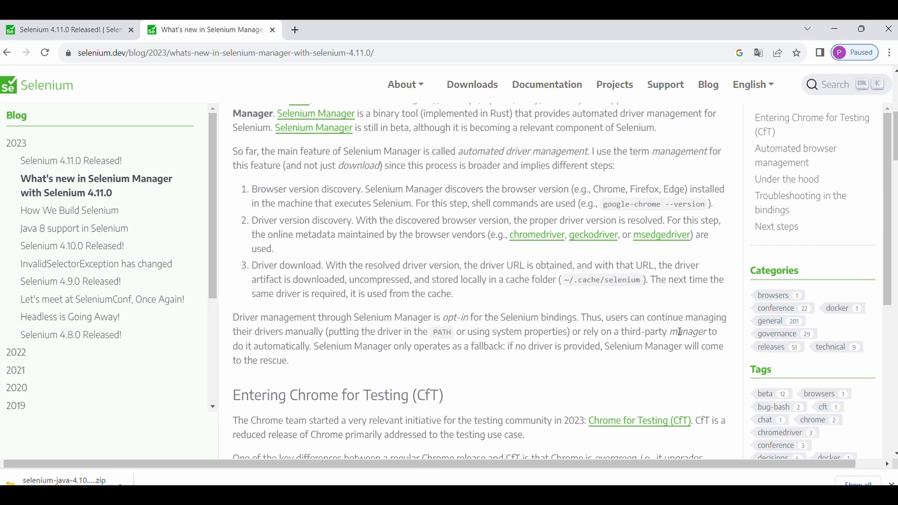
{"action": "mouse_move", "coordinate": [399, 345]}
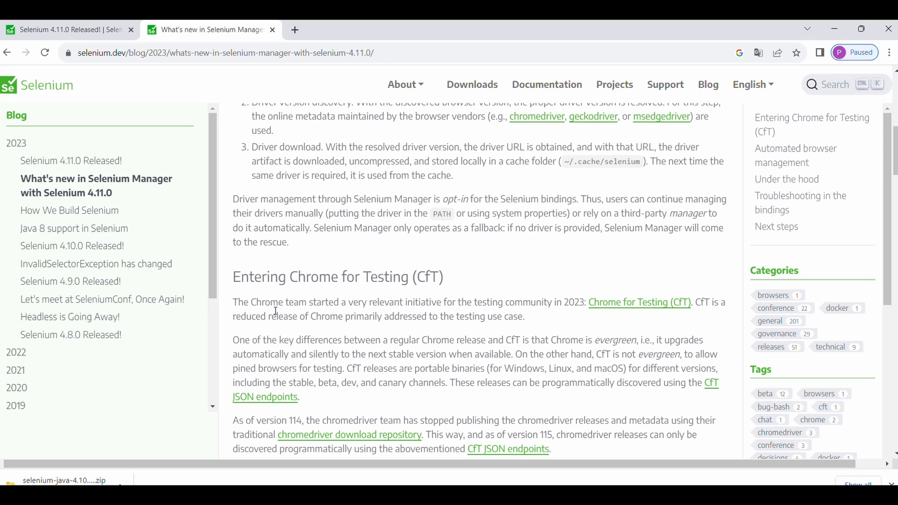
{"action": "mouse_move", "coordinate": [421, 321]}
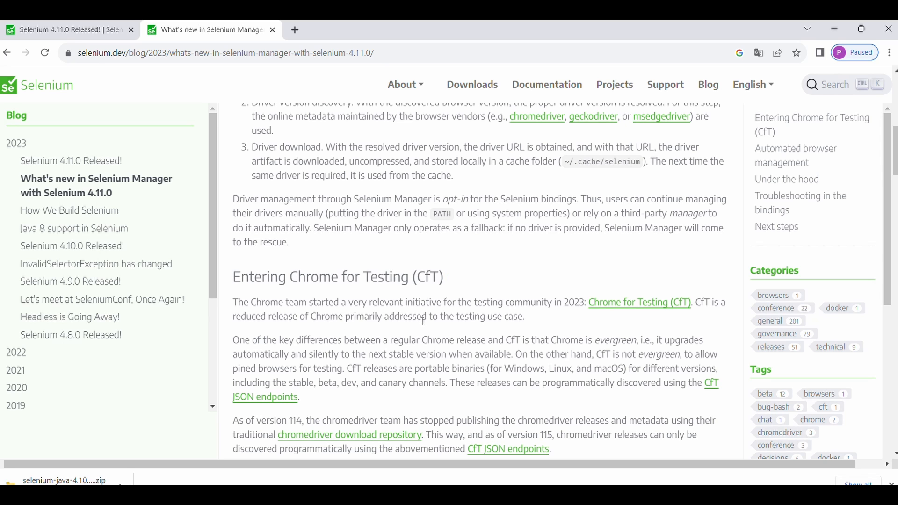
{"action": "scroll", "scroll_direction": "down", "scroll_amount": 3}
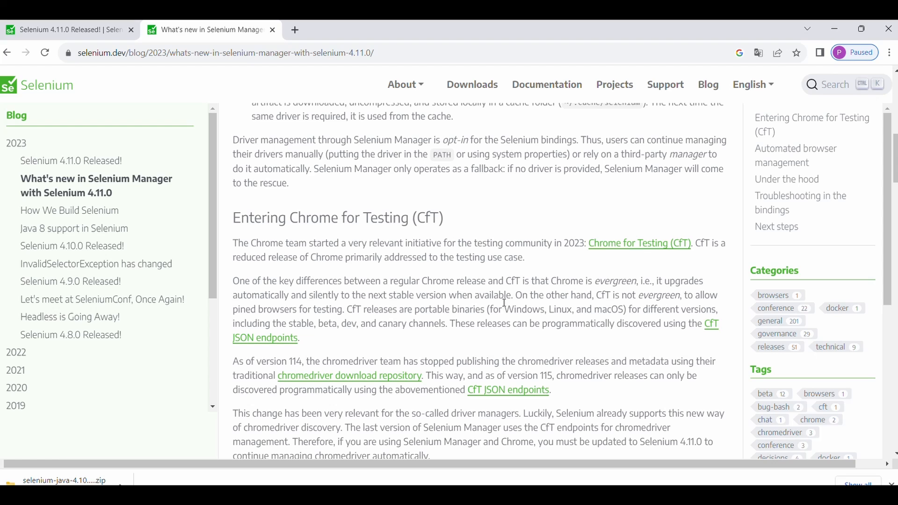
{"action": "mouse_move", "coordinate": [524, 285]}
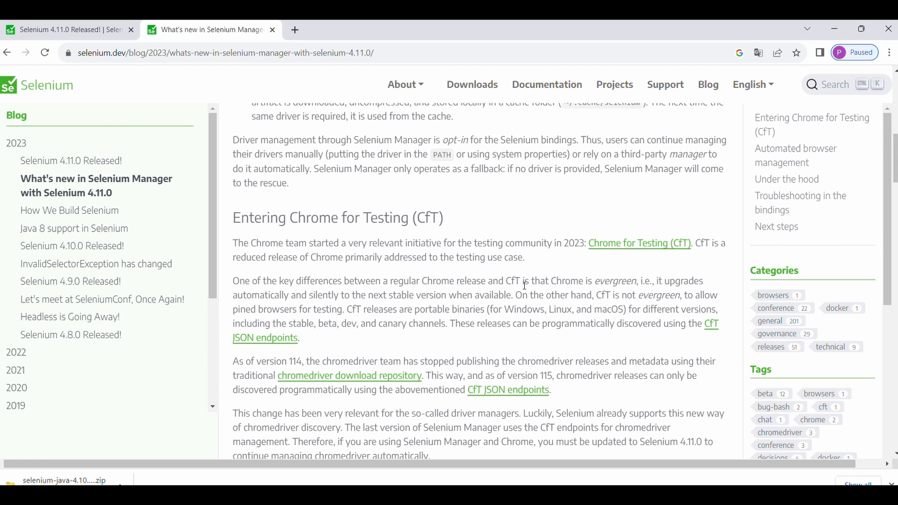
{"action": "mouse_move", "coordinate": [565, 285]}
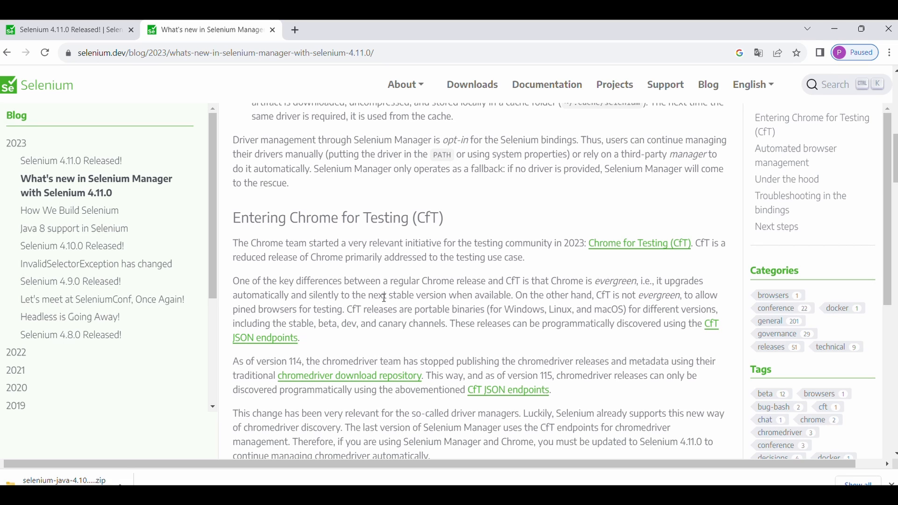
{"action": "mouse_move", "coordinate": [485, 295]}
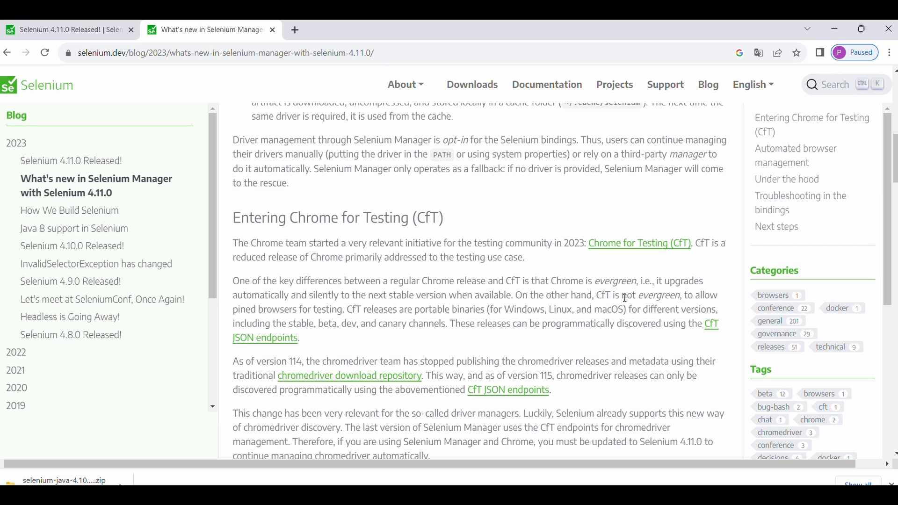
{"action": "mouse_move", "coordinate": [382, 298]}
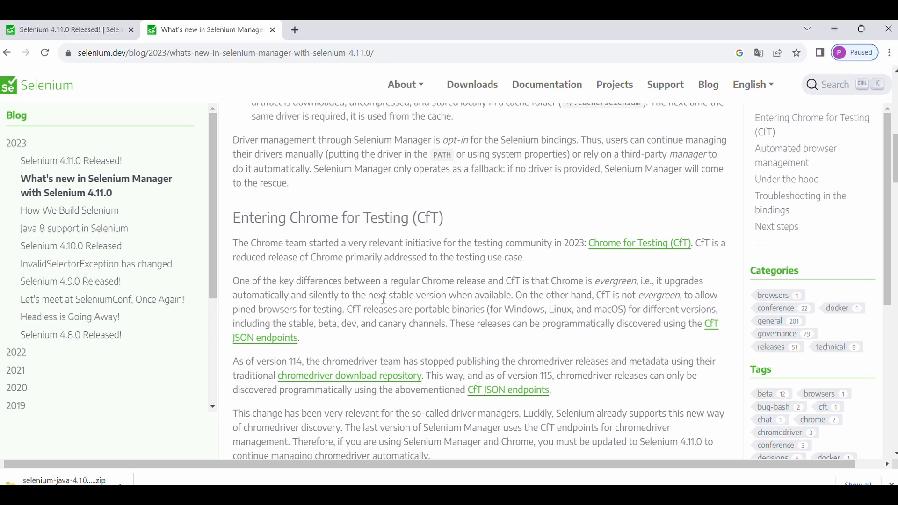
{"action": "mouse_move", "coordinate": [320, 311]}
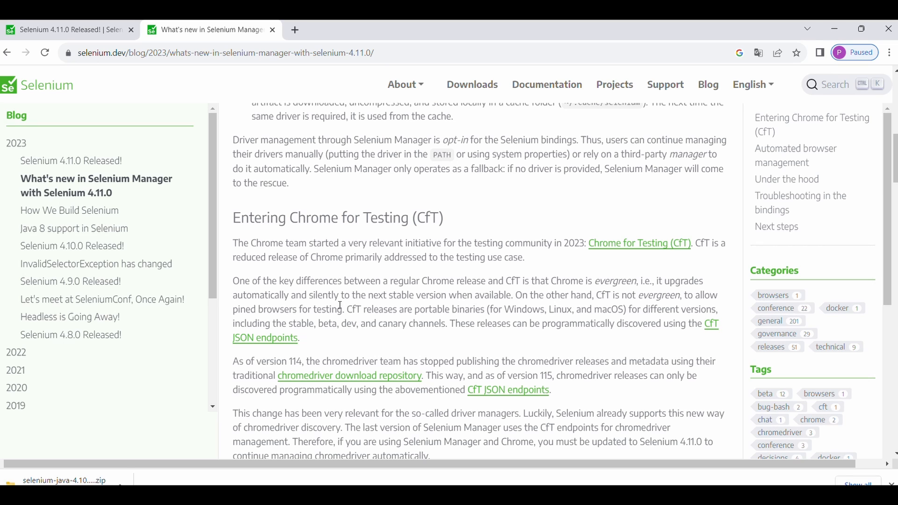
{"action": "mouse_move", "coordinate": [346, 309]}
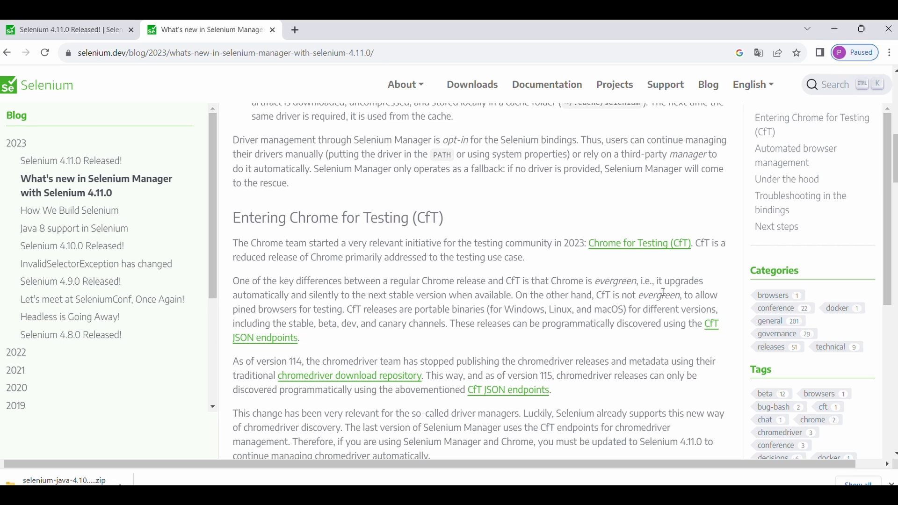
{"action": "mouse_move", "coordinate": [649, 307]}
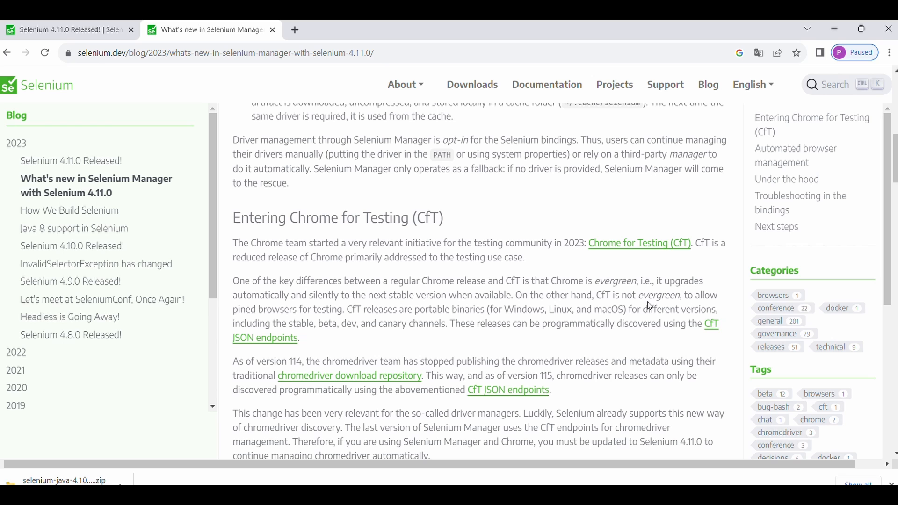
{"action": "scroll", "scroll_direction": "down", "scroll_amount": 3}
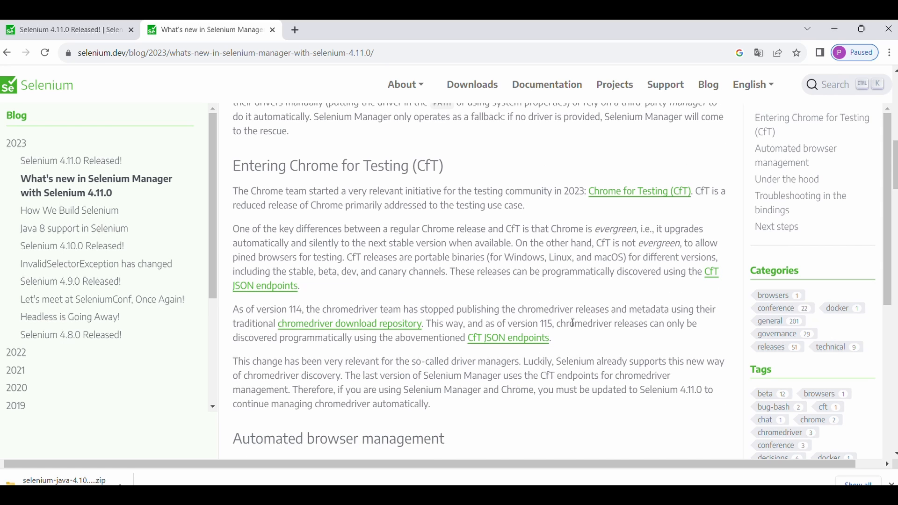
{"action": "scroll", "scroll_direction": "down", "scroll_amount": 3}
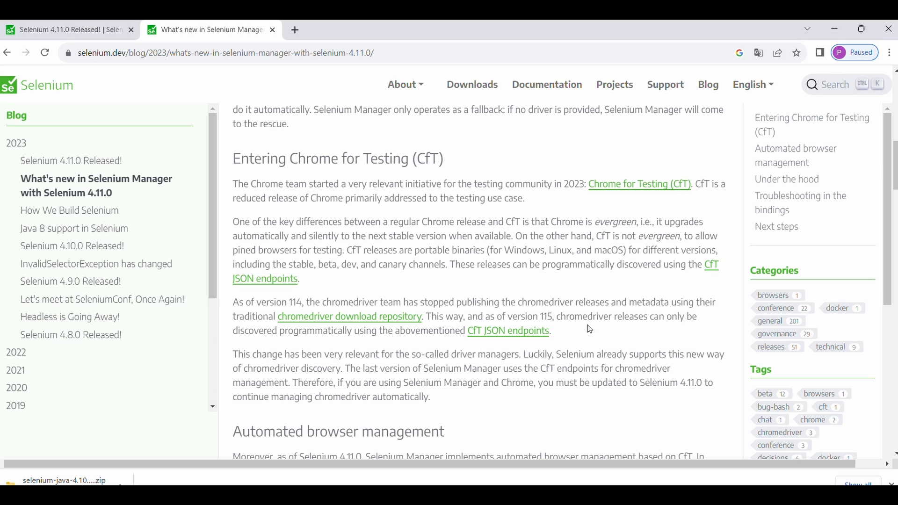
{"action": "scroll", "scroll_direction": "down", "scroll_amount": 3}
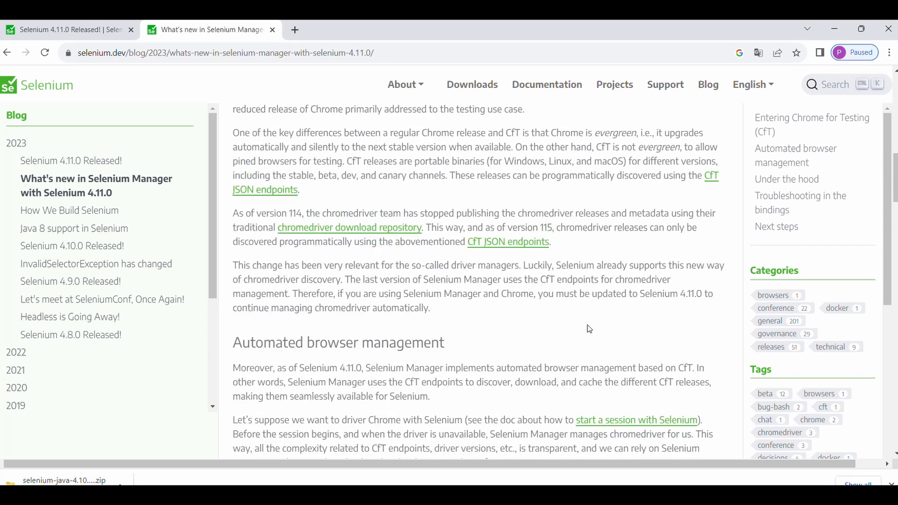
{"action": "scroll", "scroll_direction": "down", "scroll_amount": 3}
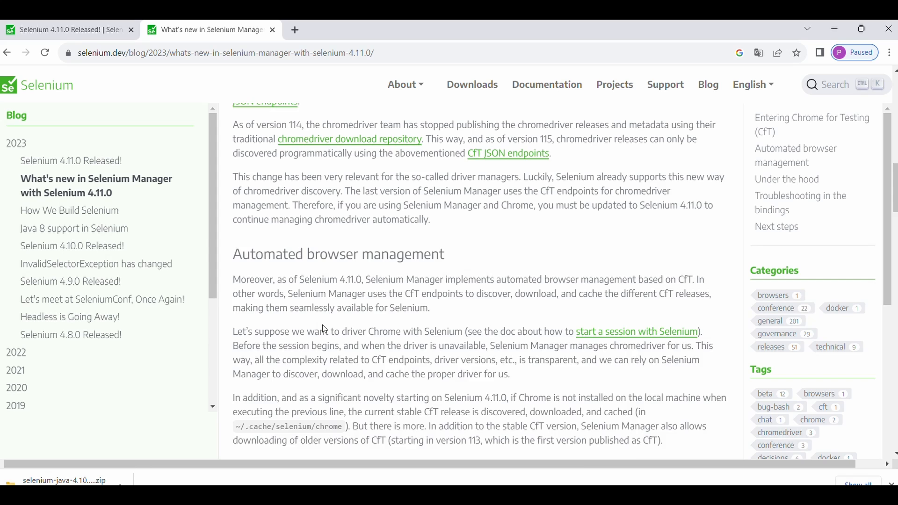
{"action": "scroll", "scroll_direction": "down", "scroll_amount": 3}
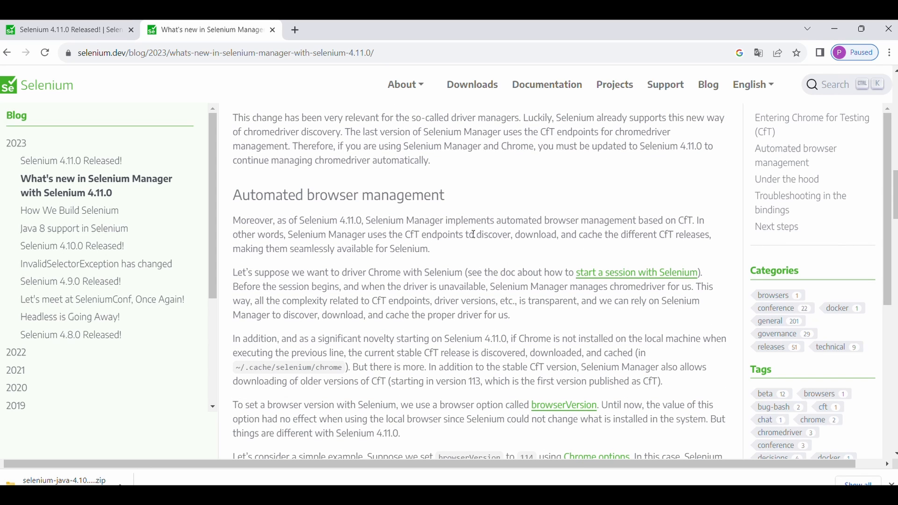
{"action": "mouse_move", "coordinate": [580, 337]}
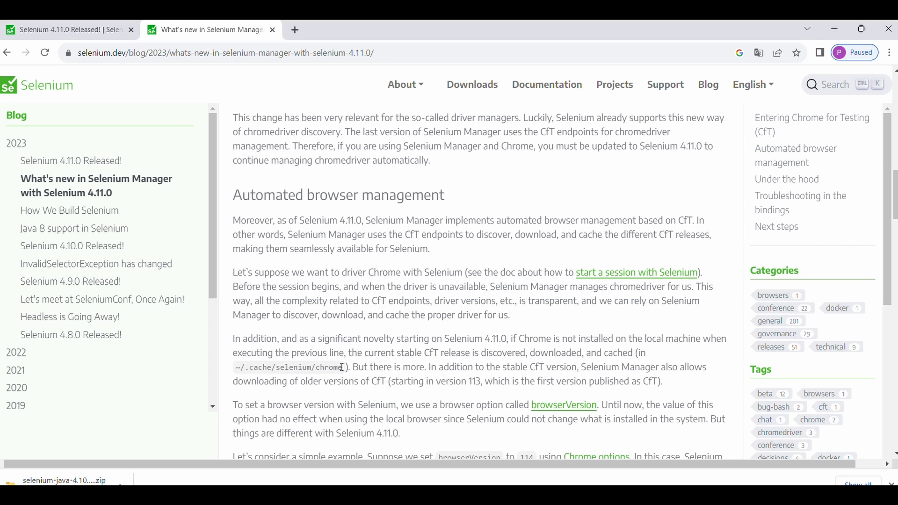
{"action": "mouse_move", "coordinate": [255, 368]}
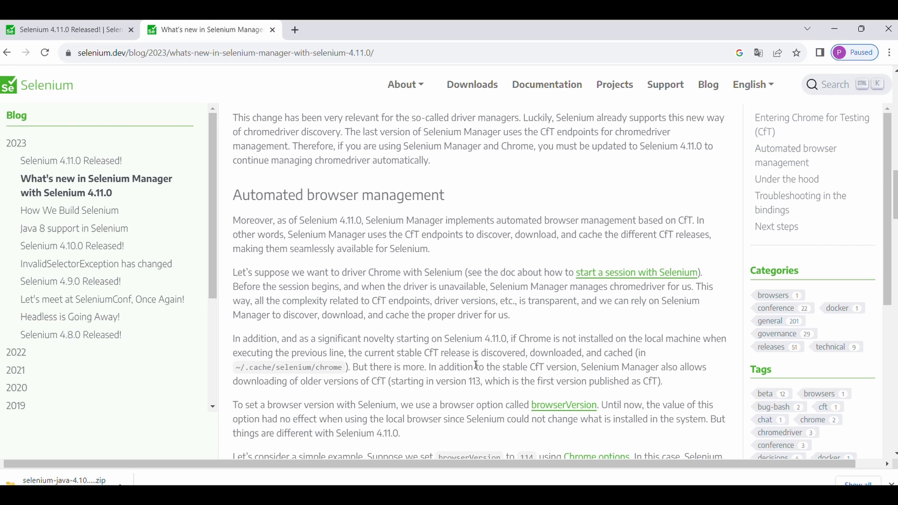
{"action": "mouse_move", "coordinate": [449, 358]}
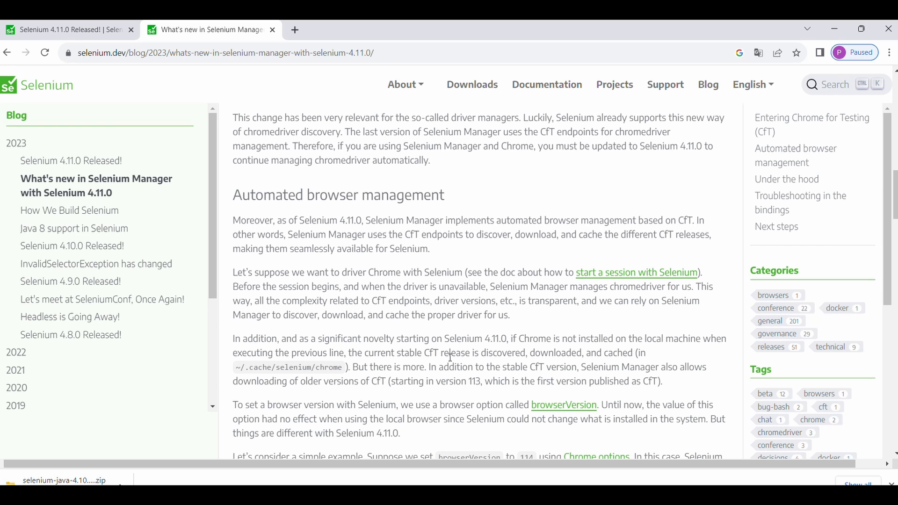
{"action": "scroll", "scroll_direction": "down", "scroll_amount": 3}
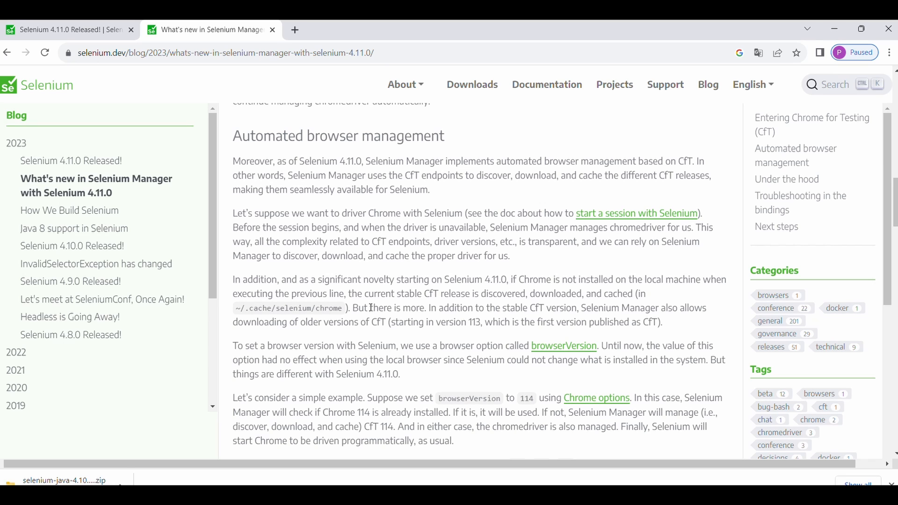
{"action": "mouse_move", "coordinate": [387, 464]}
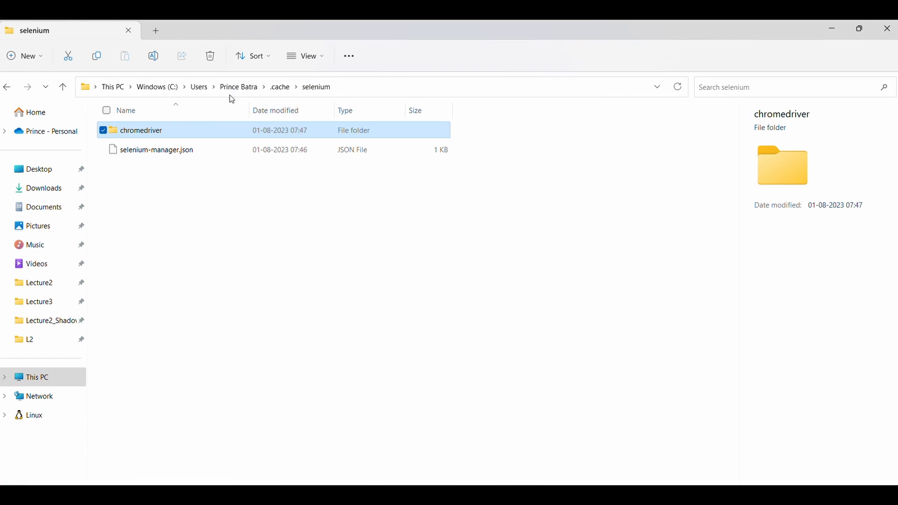
- Open the .cache\selenium folder showing chromedriver and selenium-manager.json
{"action": "double_click", "coordinate": [141, 130]}
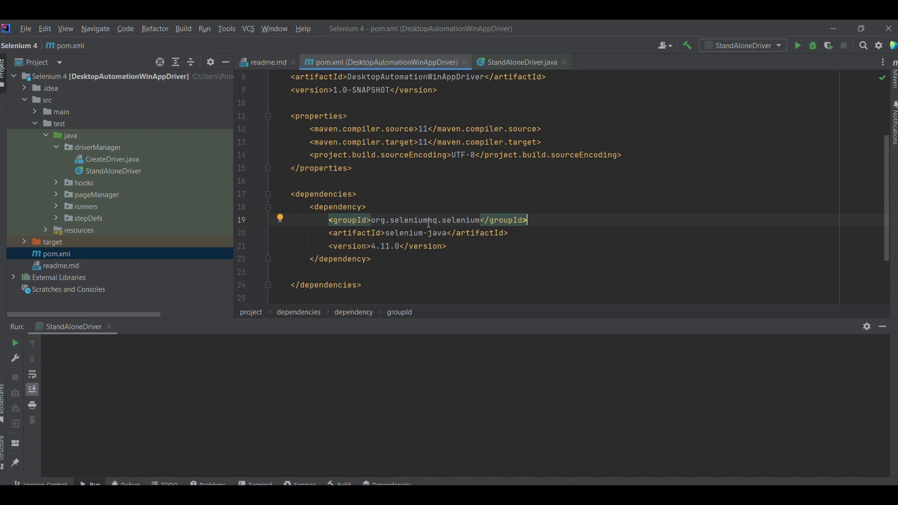
{"action": "mouse_move", "coordinate": [456, 191]}
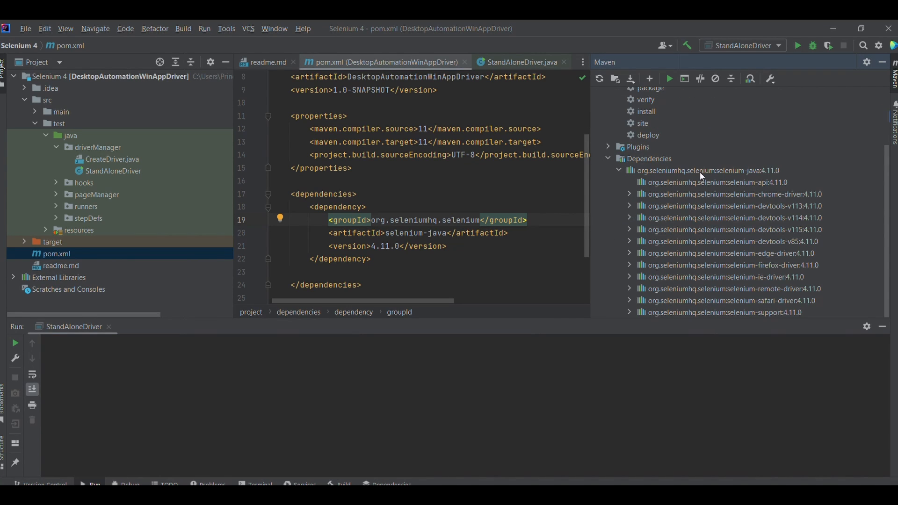
{"action": "mouse_move", "coordinate": [756, 201]}
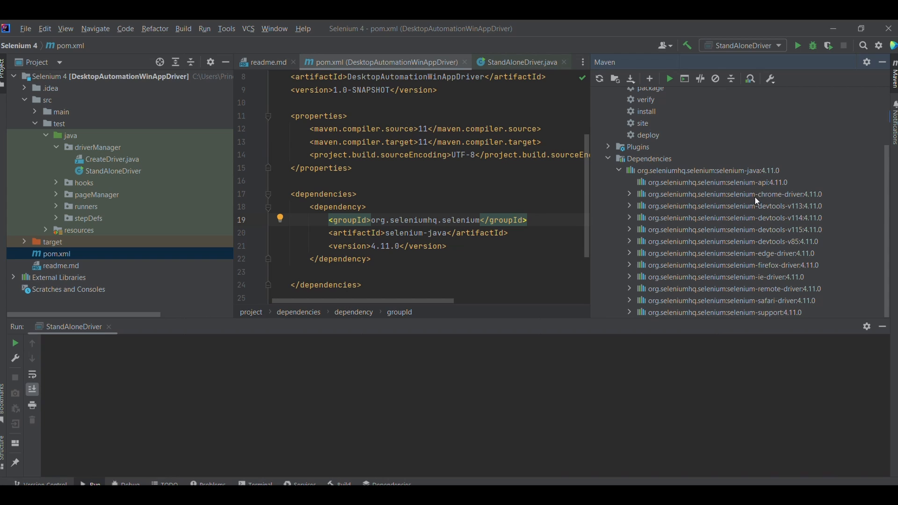
{"action": "mouse_move", "coordinate": [803, 201]}
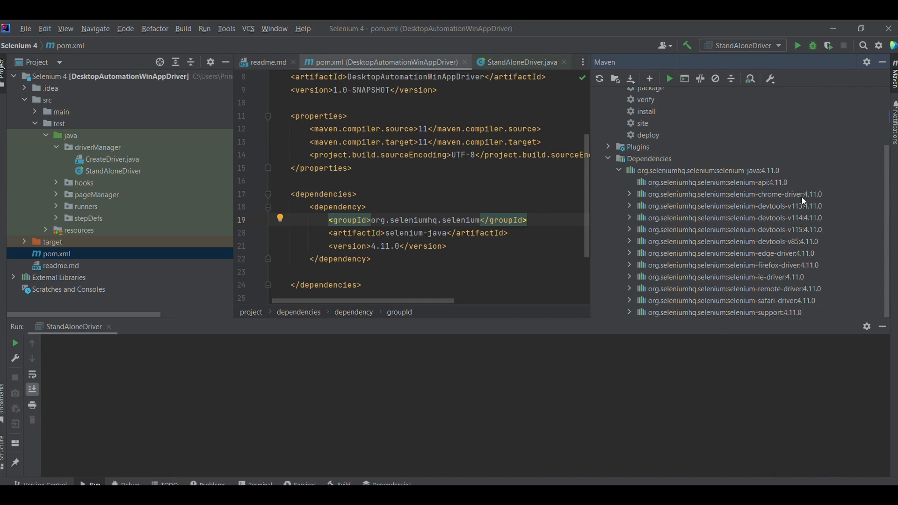
{"action": "mouse_move", "coordinate": [735, 234]}
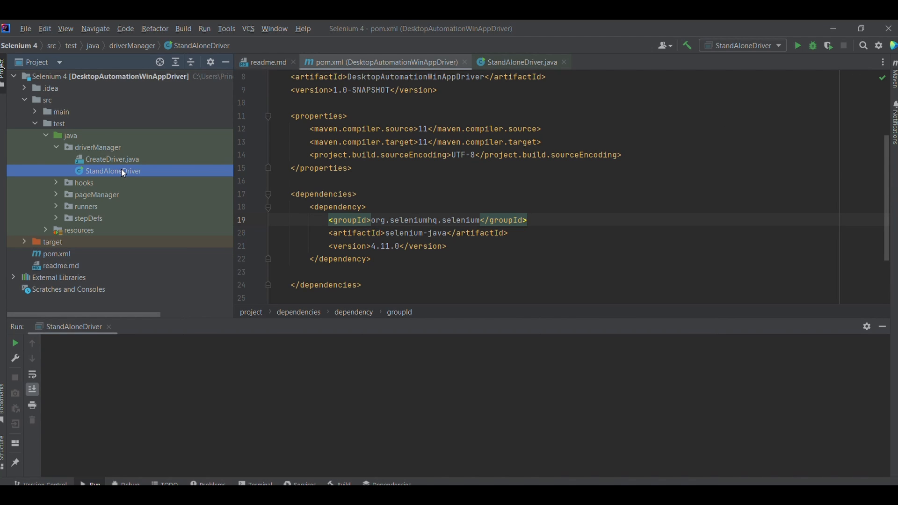
- Comment out line 16, chromeOptions.setBrowserVersion("stable"), in StandAloneDriver.java
{"action": "left_click", "coordinate": [519, 62]}
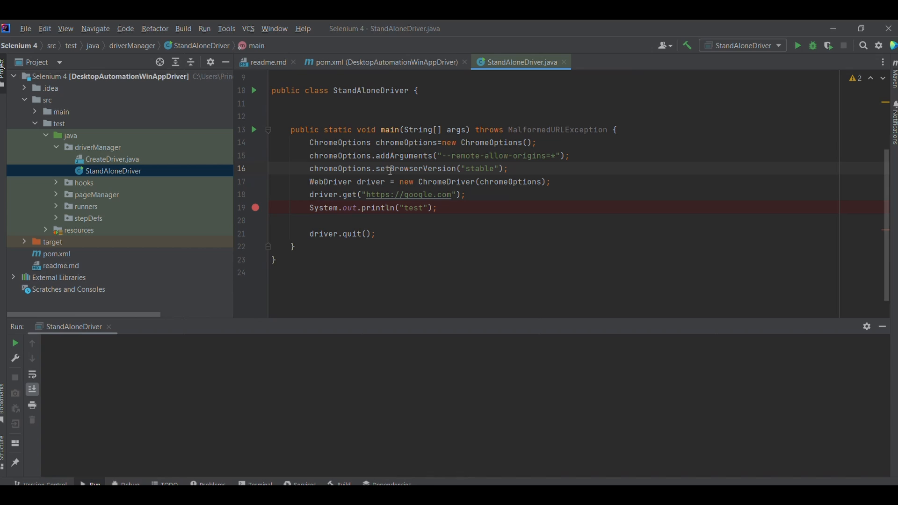
{"action": "key", "text": "ctrl+slash"}
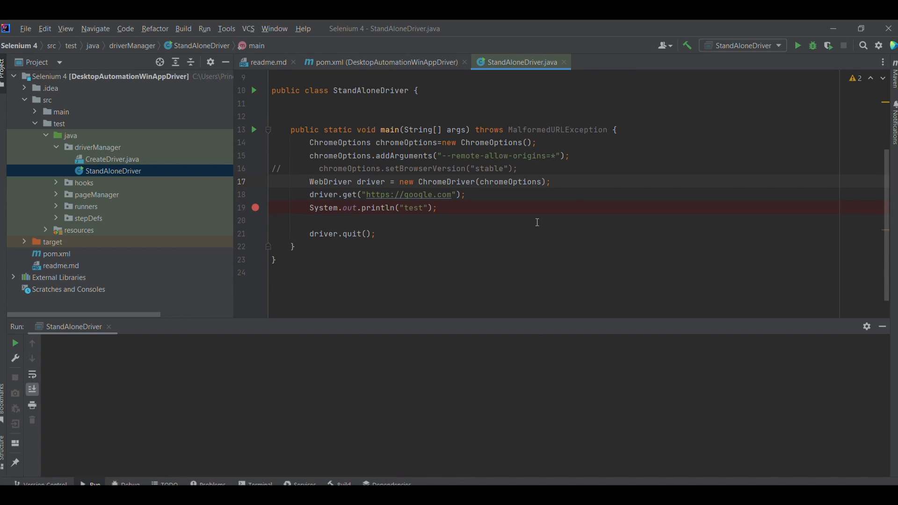
{"action": "mouse_move", "coordinate": [468, 161]}
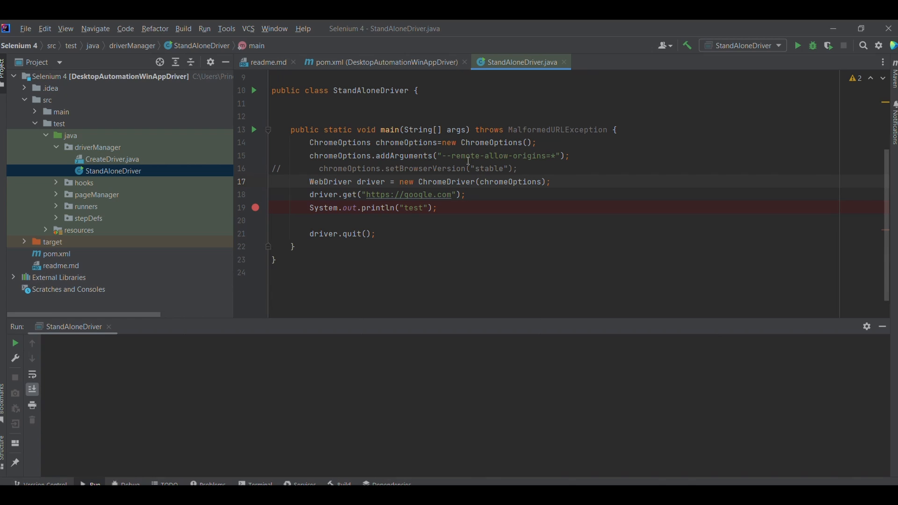
{"action": "mouse_move", "coordinate": [500, 160]}
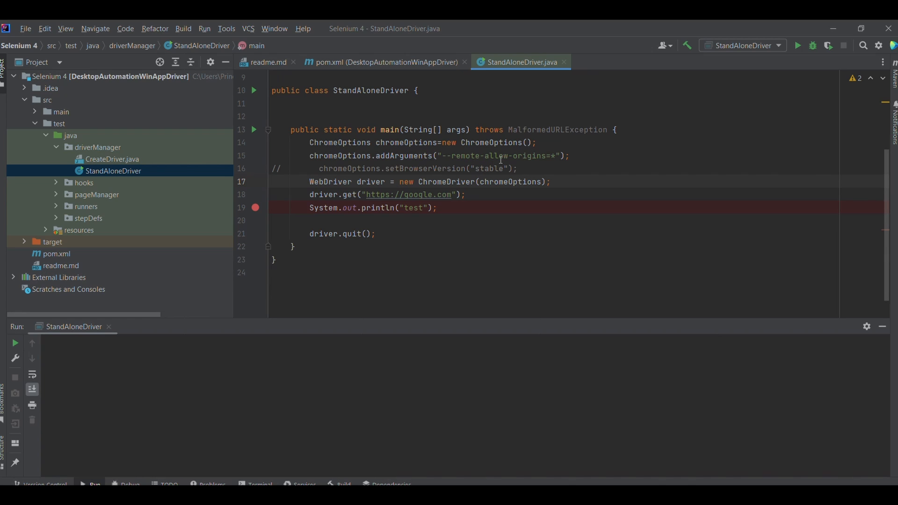
{"action": "mouse_move", "coordinate": [396, 166]}
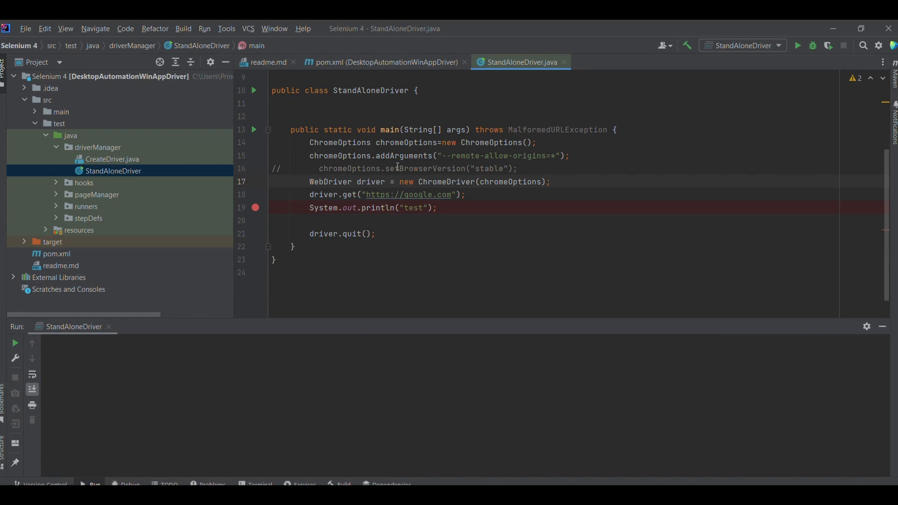
{"action": "mouse_move", "coordinate": [603, 171]}
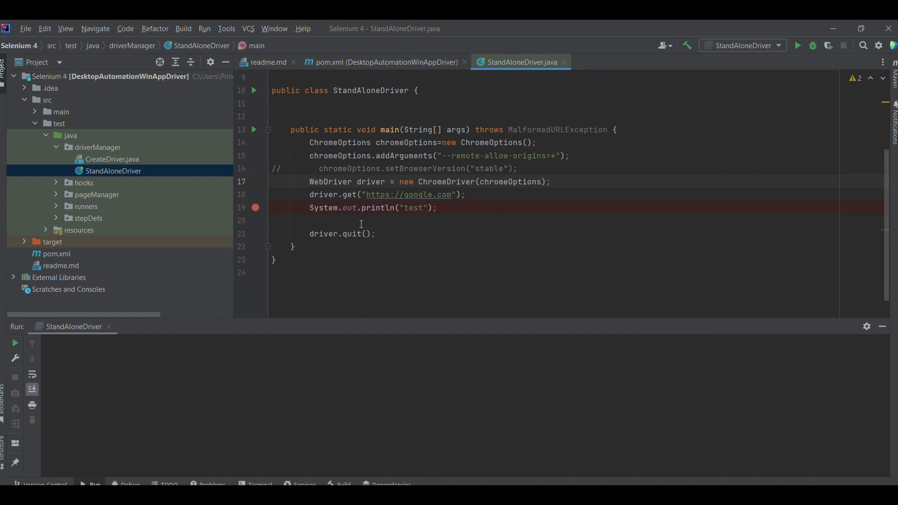
{"action": "mouse_move", "coordinate": [656, 130]}
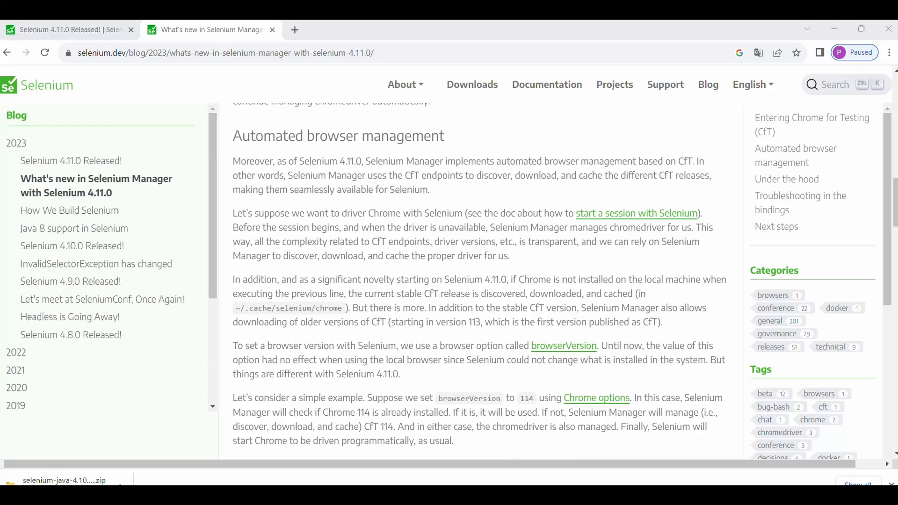
- Check Chrome's installed version (115.0.5790.110) via the menu's About Google Chrome page
{"action": "left_click", "coordinate": [888, 52]}
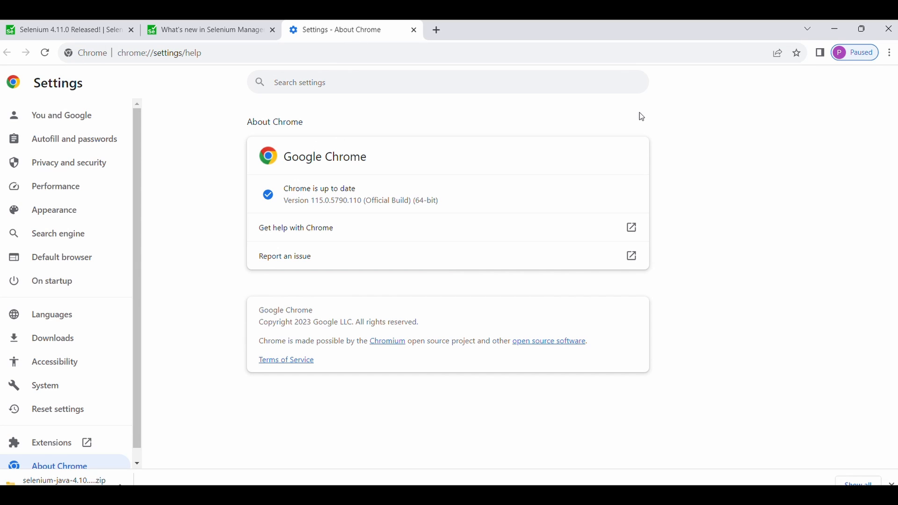
{"action": "mouse_move", "coordinate": [690, 24]}
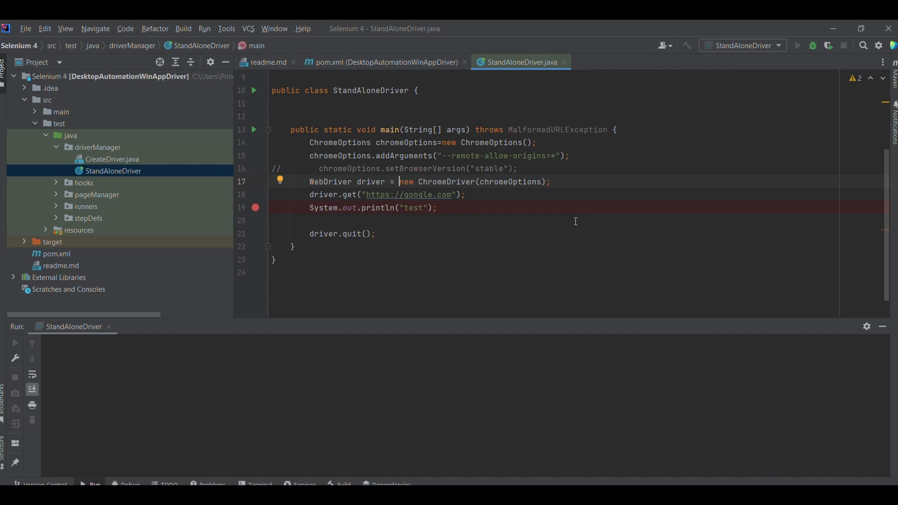
{"action": "left_click", "coordinate": [797, 45]}
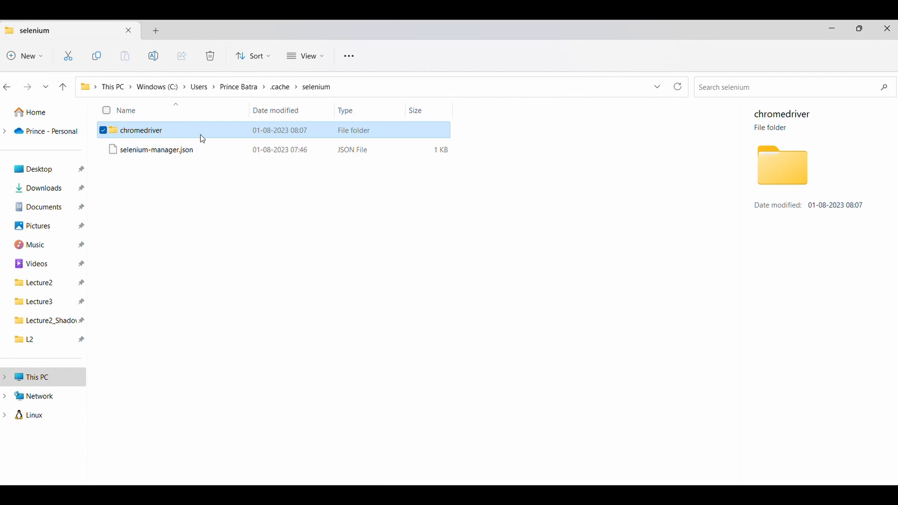
- Browse the cache to chromedriver\win64\115.0.5790.102 to view chromedriver.exe
{"action": "double_click", "coordinate": [141, 130]}
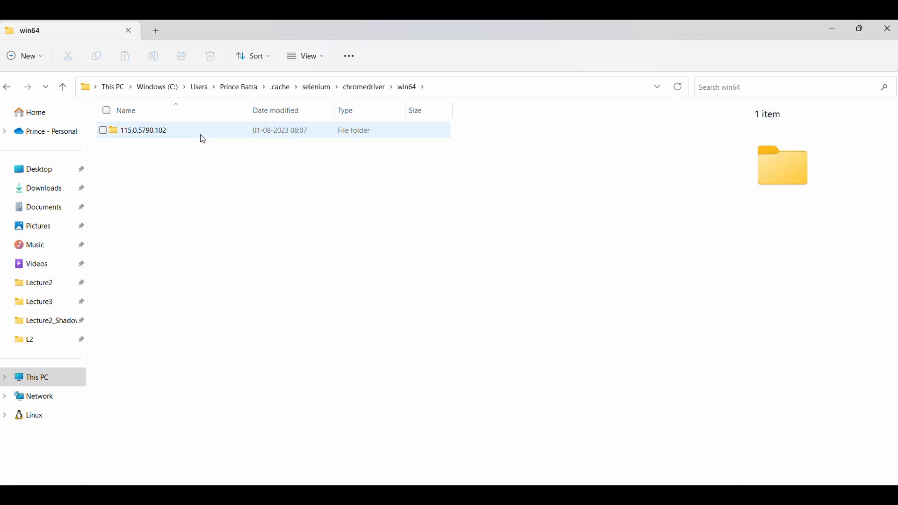
{"action": "double_click", "coordinate": [143, 130]}
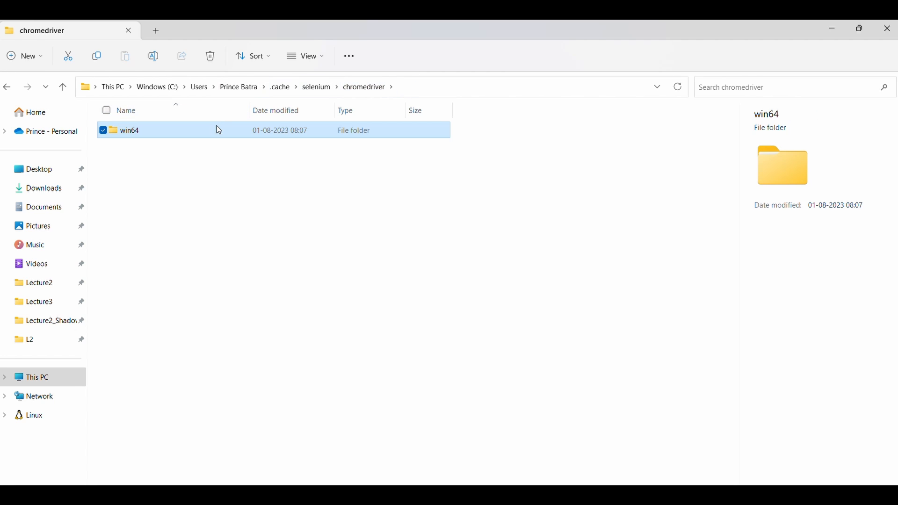
{"action": "double_click", "coordinate": [130, 130]}
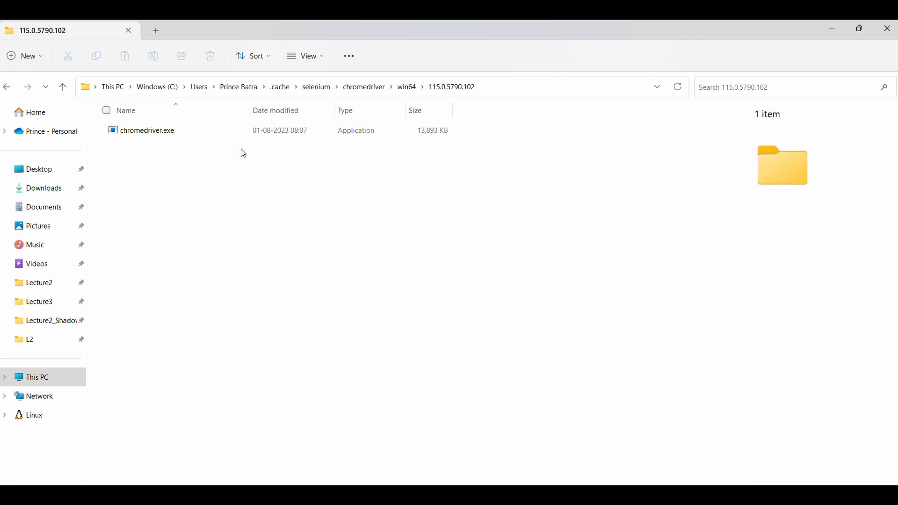
{"action": "mouse_move", "coordinate": [798, 67]}
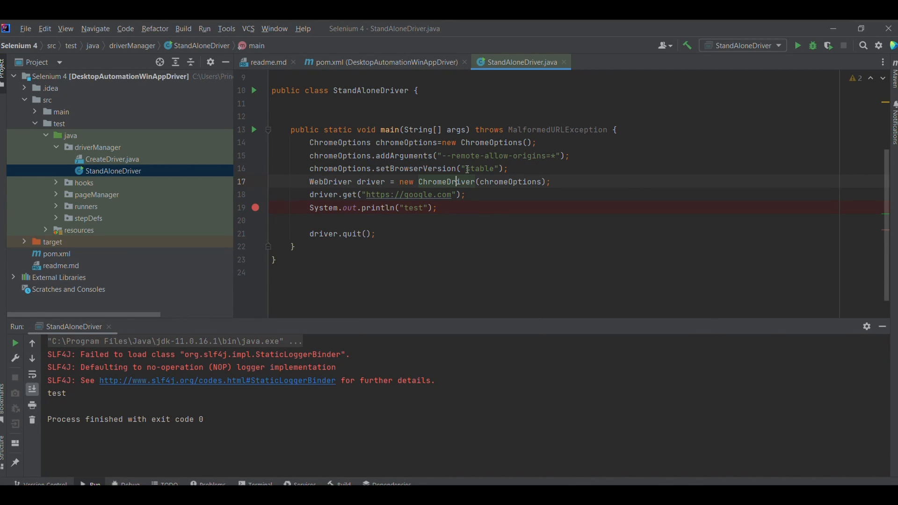
{"action": "type", "text": "11"}
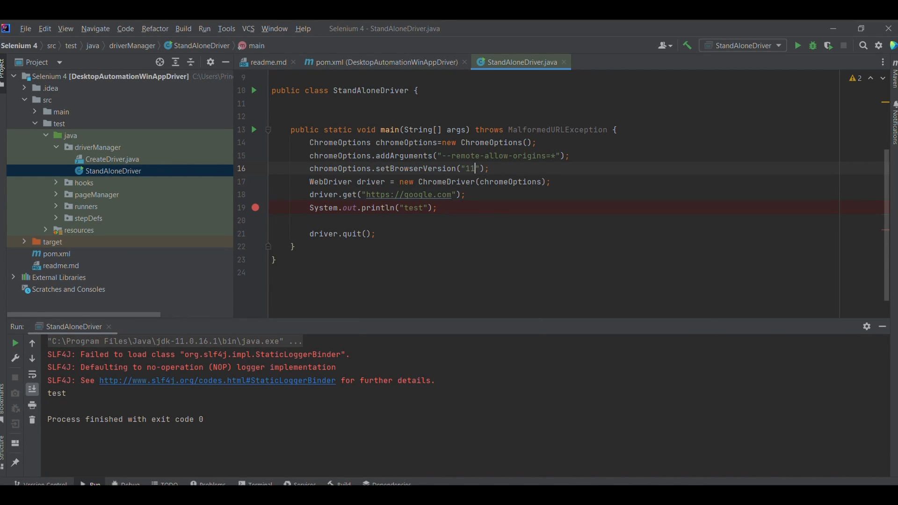
{"action": "type", "text": "4"}
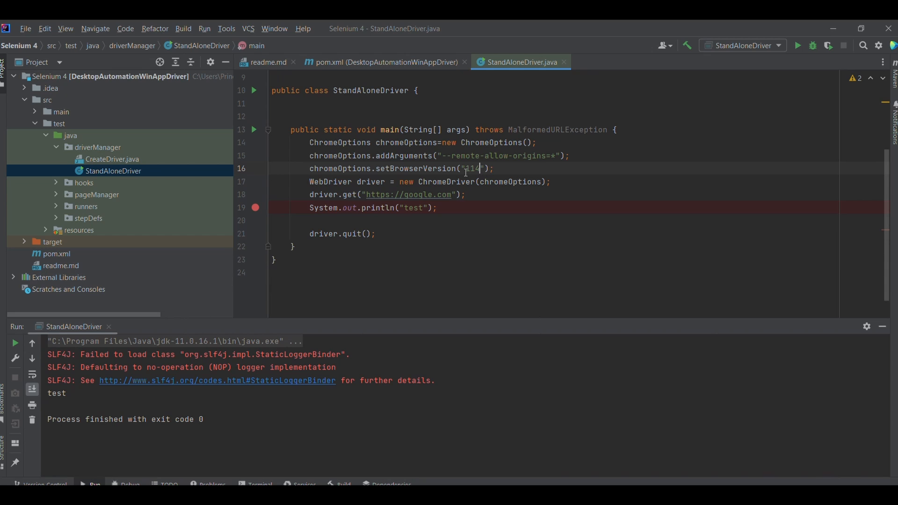
{"action": "type", "text": "stable"}
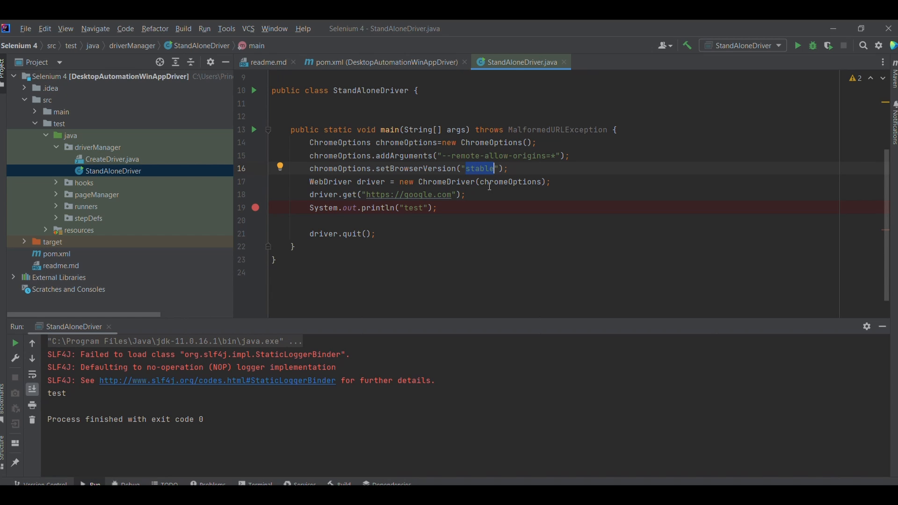
{"action": "mouse_move", "coordinate": [529, 189]}
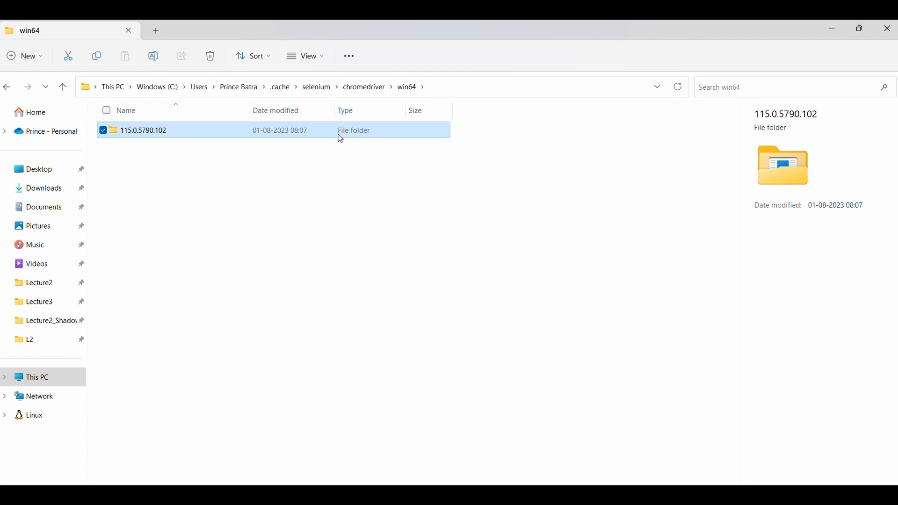
{"action": "left_click", "coordinate": [210, 56]}
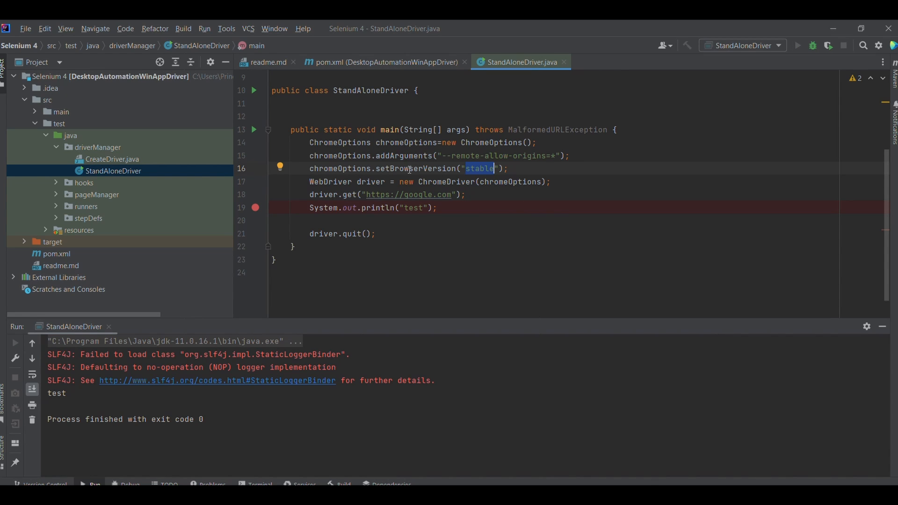
{"action": "mouse_move", "coordinate": [418, 171]}
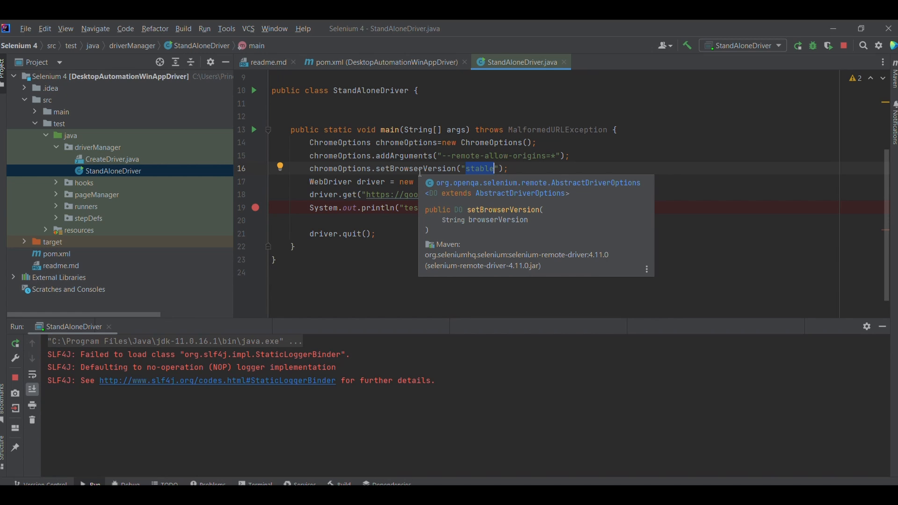
- Run StandAloneDriver with the browser version left at stable
{"action": "left_click", "coordinate": [253, 130]}
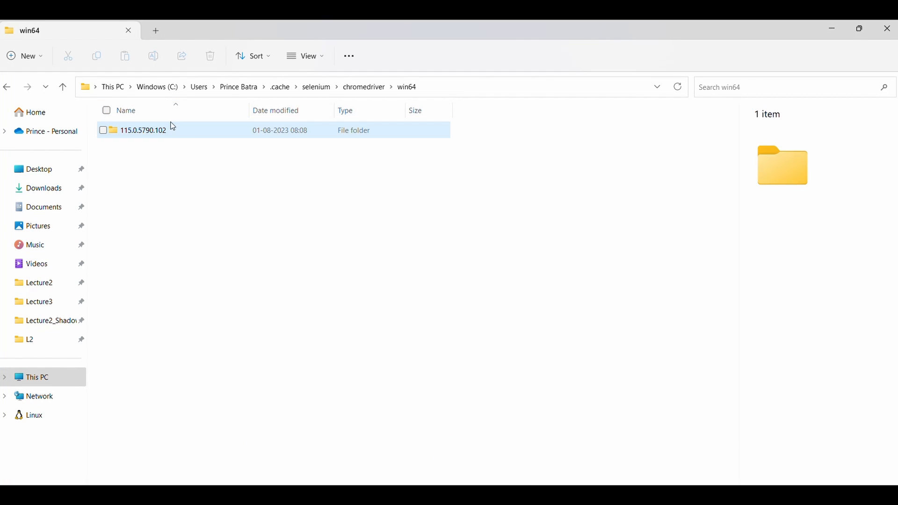
- Open the cached 115.0.5790.102 chromedriver folder to confirm it's the only driver version
{"action": "double_click", "coordinate": [143, 130]}
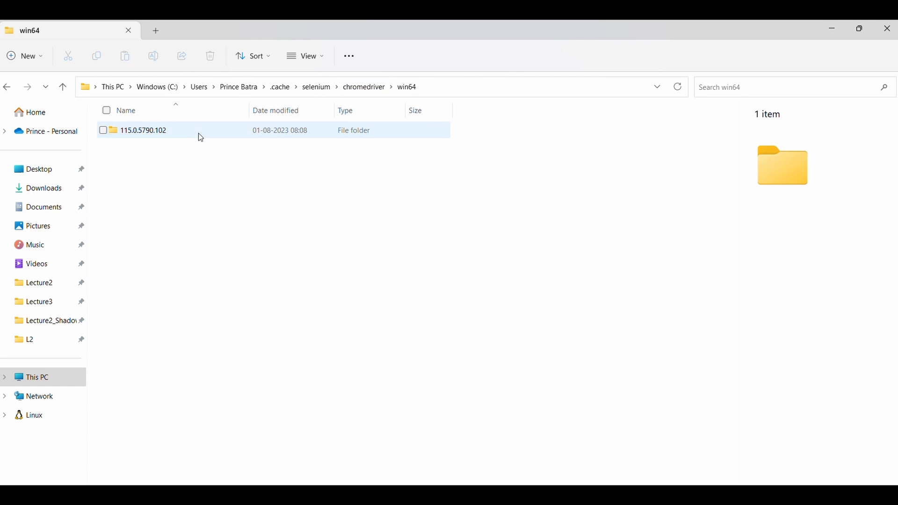
{"action": "double_click", "coordinate": [142, 130]}
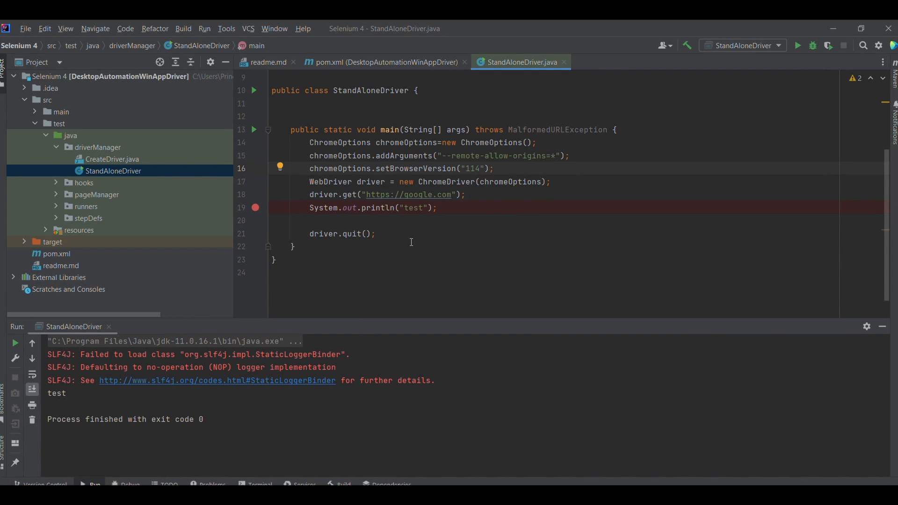
{"action": "mouse_move", "coordinate": [798, 46]}
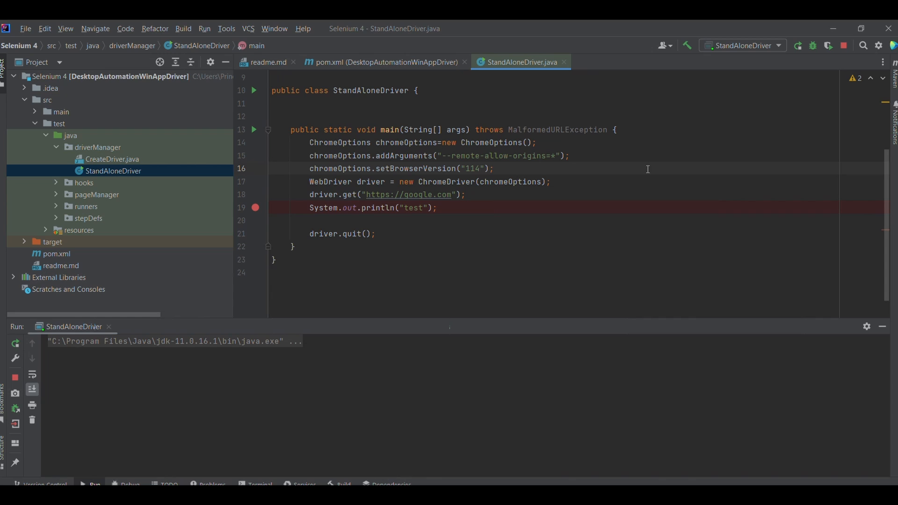
{"action": "mouse_move", "coordinate": [702, 470]}
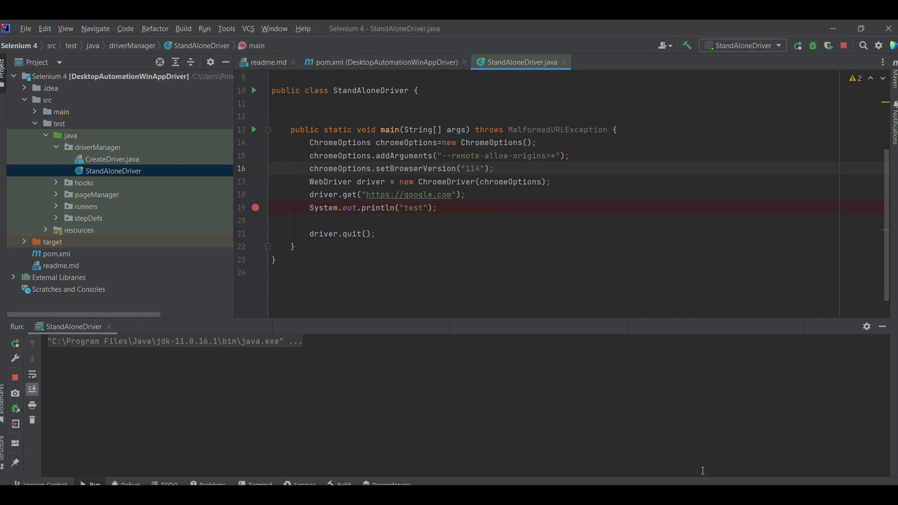
{"action": "mouse_move", "coordinate": [752, 310]}
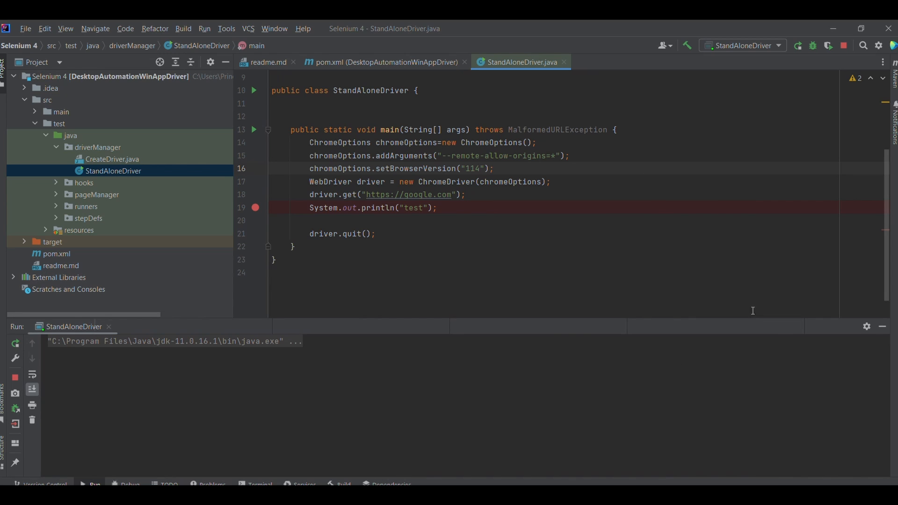
{"action": "mouse_move", "coordinate": [750, 286]}
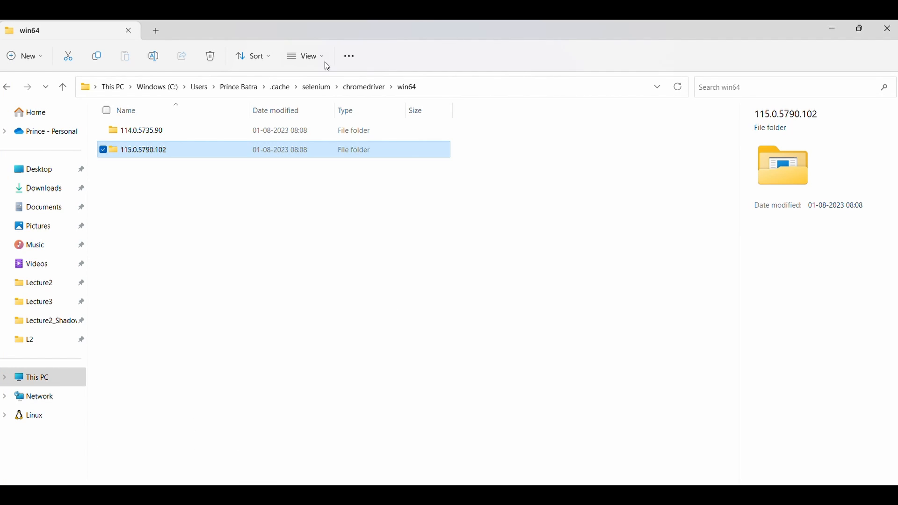
{"action": "mouse_move", "coordinate": [264, 130]}
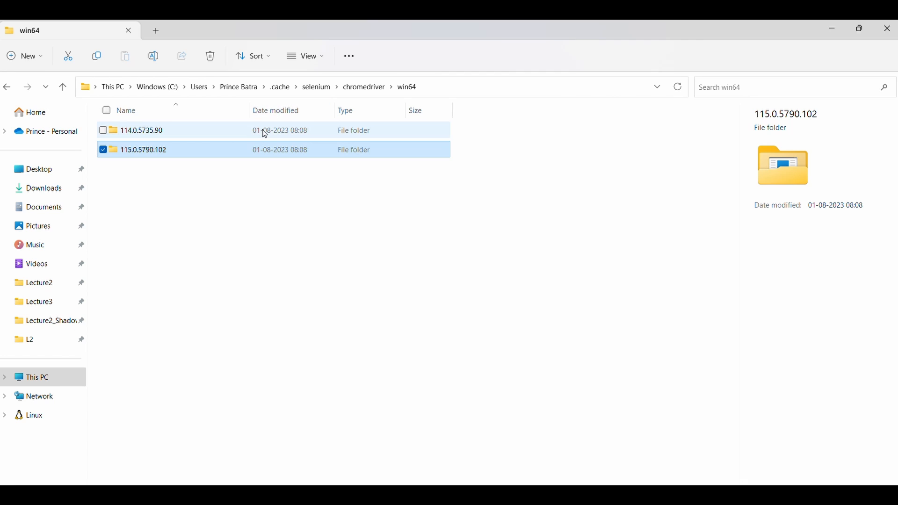
- Open the newly cached chromedriver 114.0.5735.90 folder
{"action": "double_click", "coordinate": [140, 130]}
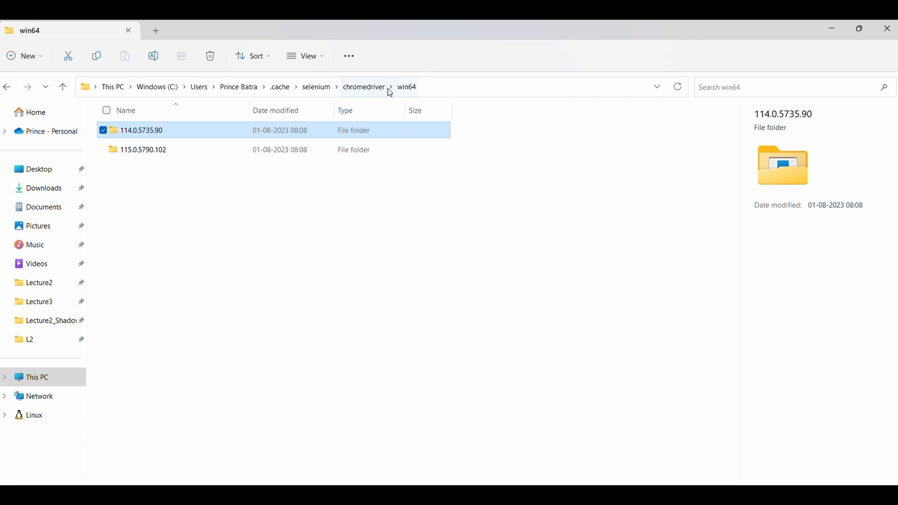
{"action": "left_click", "coordinate": [364, 87]}
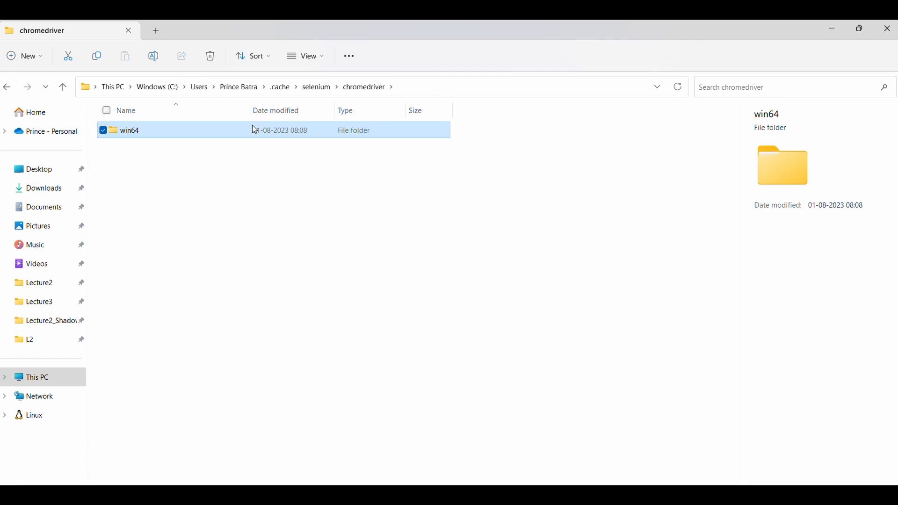
{"action": "double_click", "coordinate": [129, 130]}
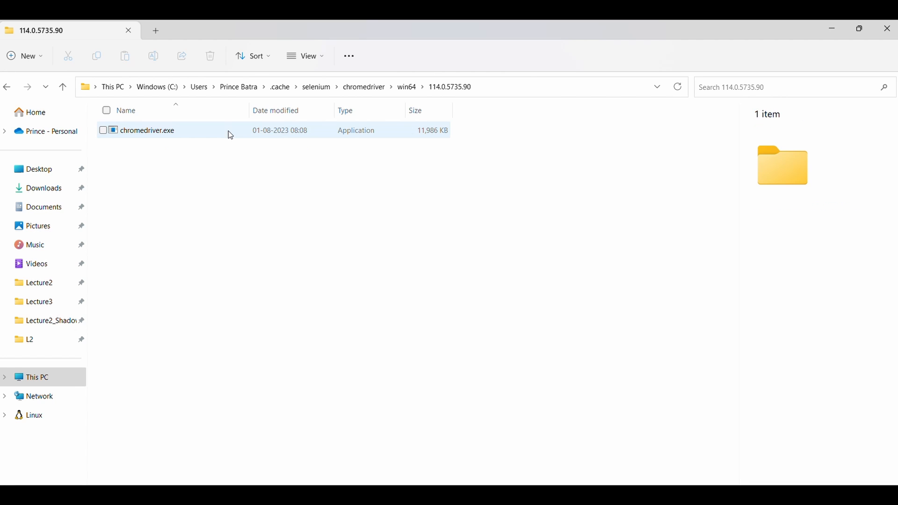
- Open the cached Chrome browser build at chrome\win64\114.0.5735.133, then return to the cache
{"action": "left_click", "coordinate": [316, 86]}
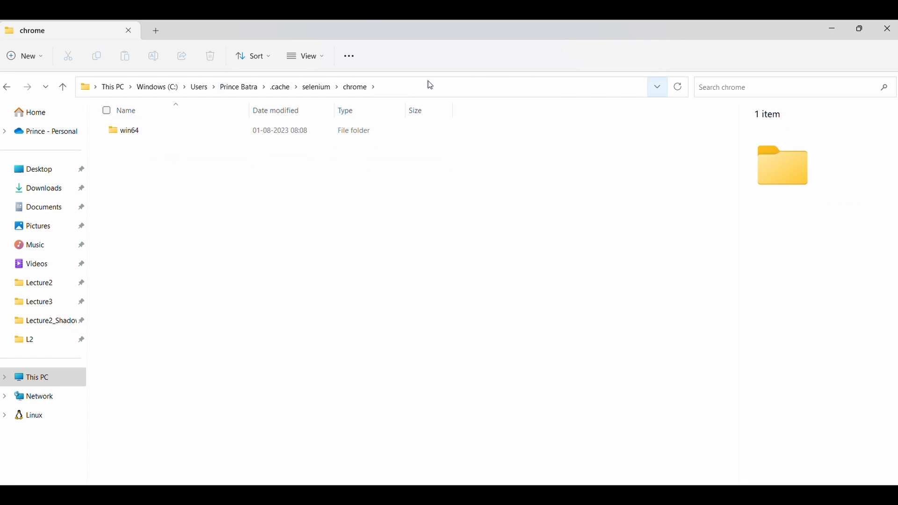
{"action": "double_click", "coordinate": [129, 130]}
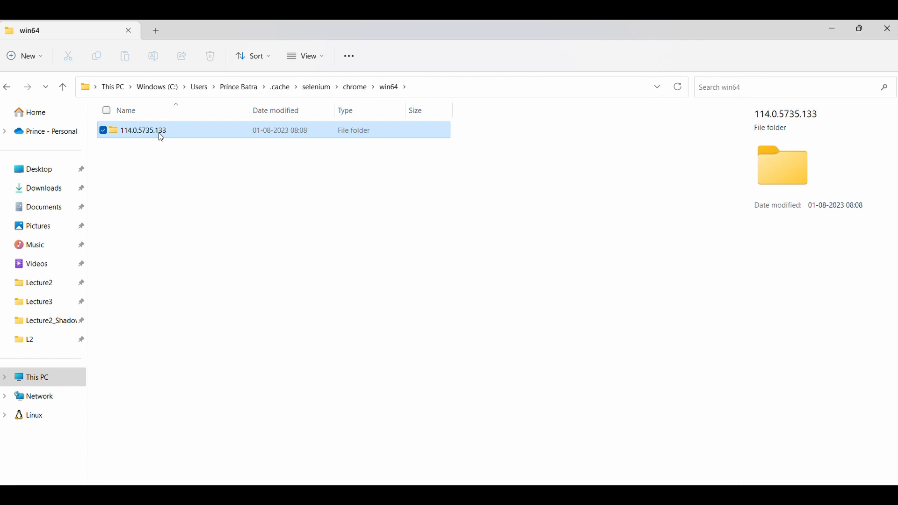
{"action": "double_click", "coordinate": [143, 130]}
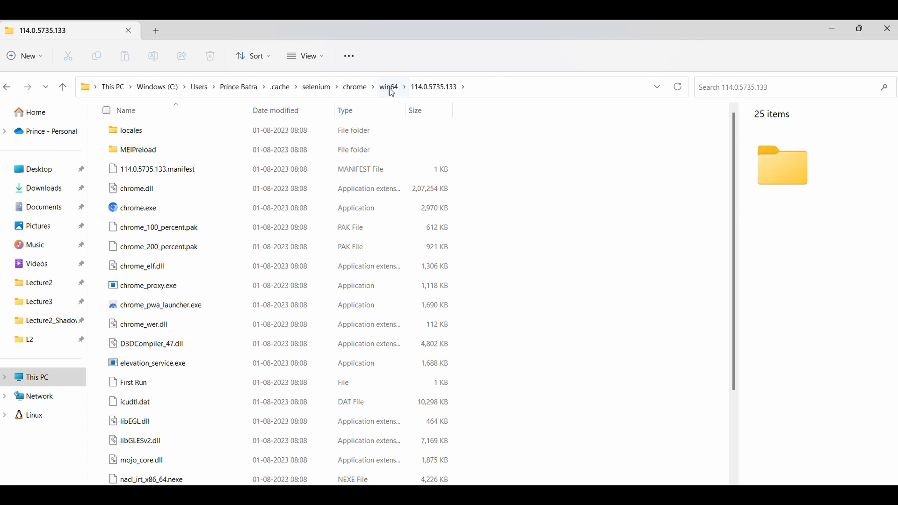
{"action": "left_click", "coordinate": [388, 87]}
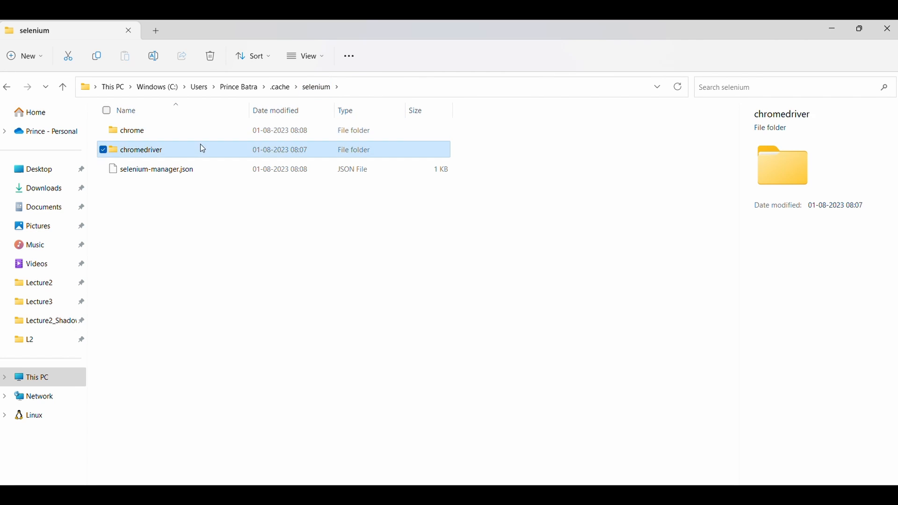
{"action": "double_click", "coordinate": [141, 150]}
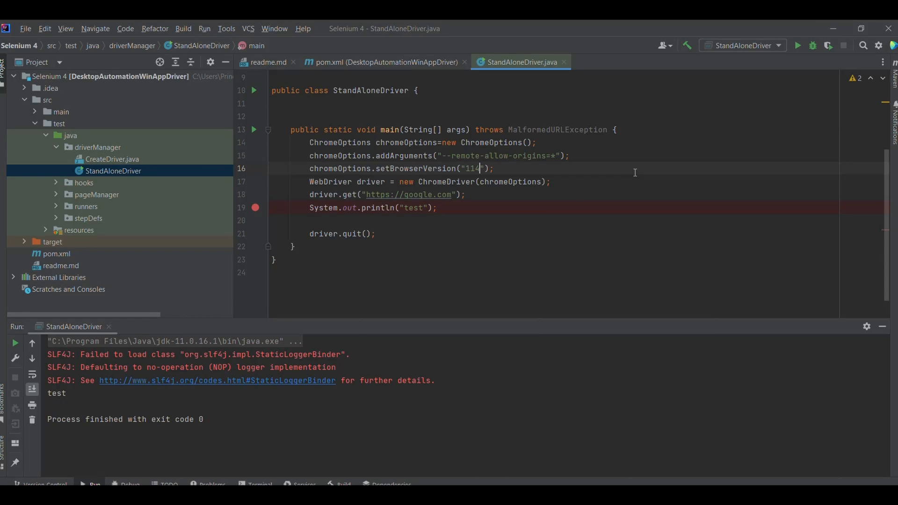
{"action": "mouse_move", "coordinate": [672, 453]}
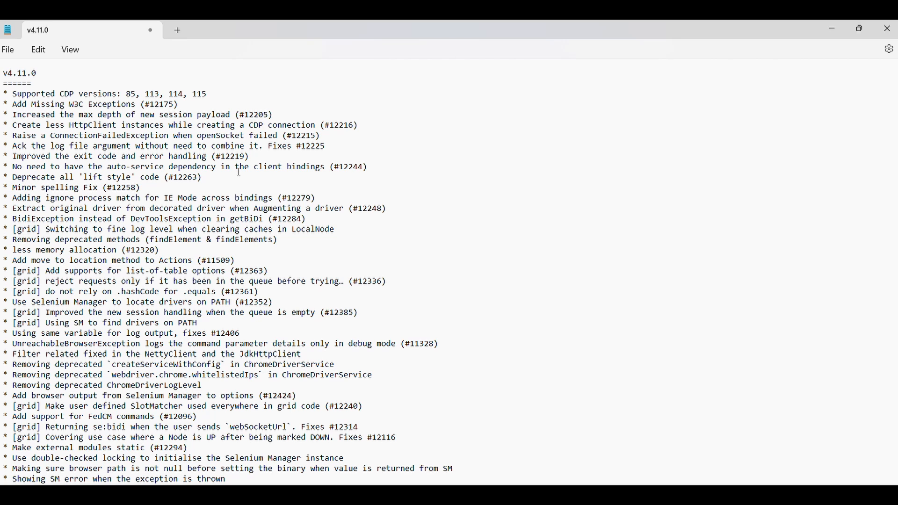
{"action": "mouse_move", "coordinate": [324, 106]}
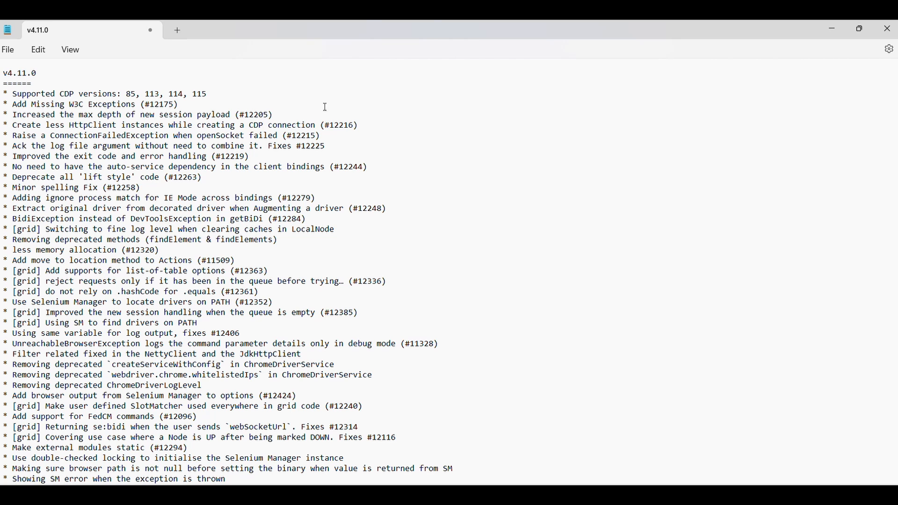